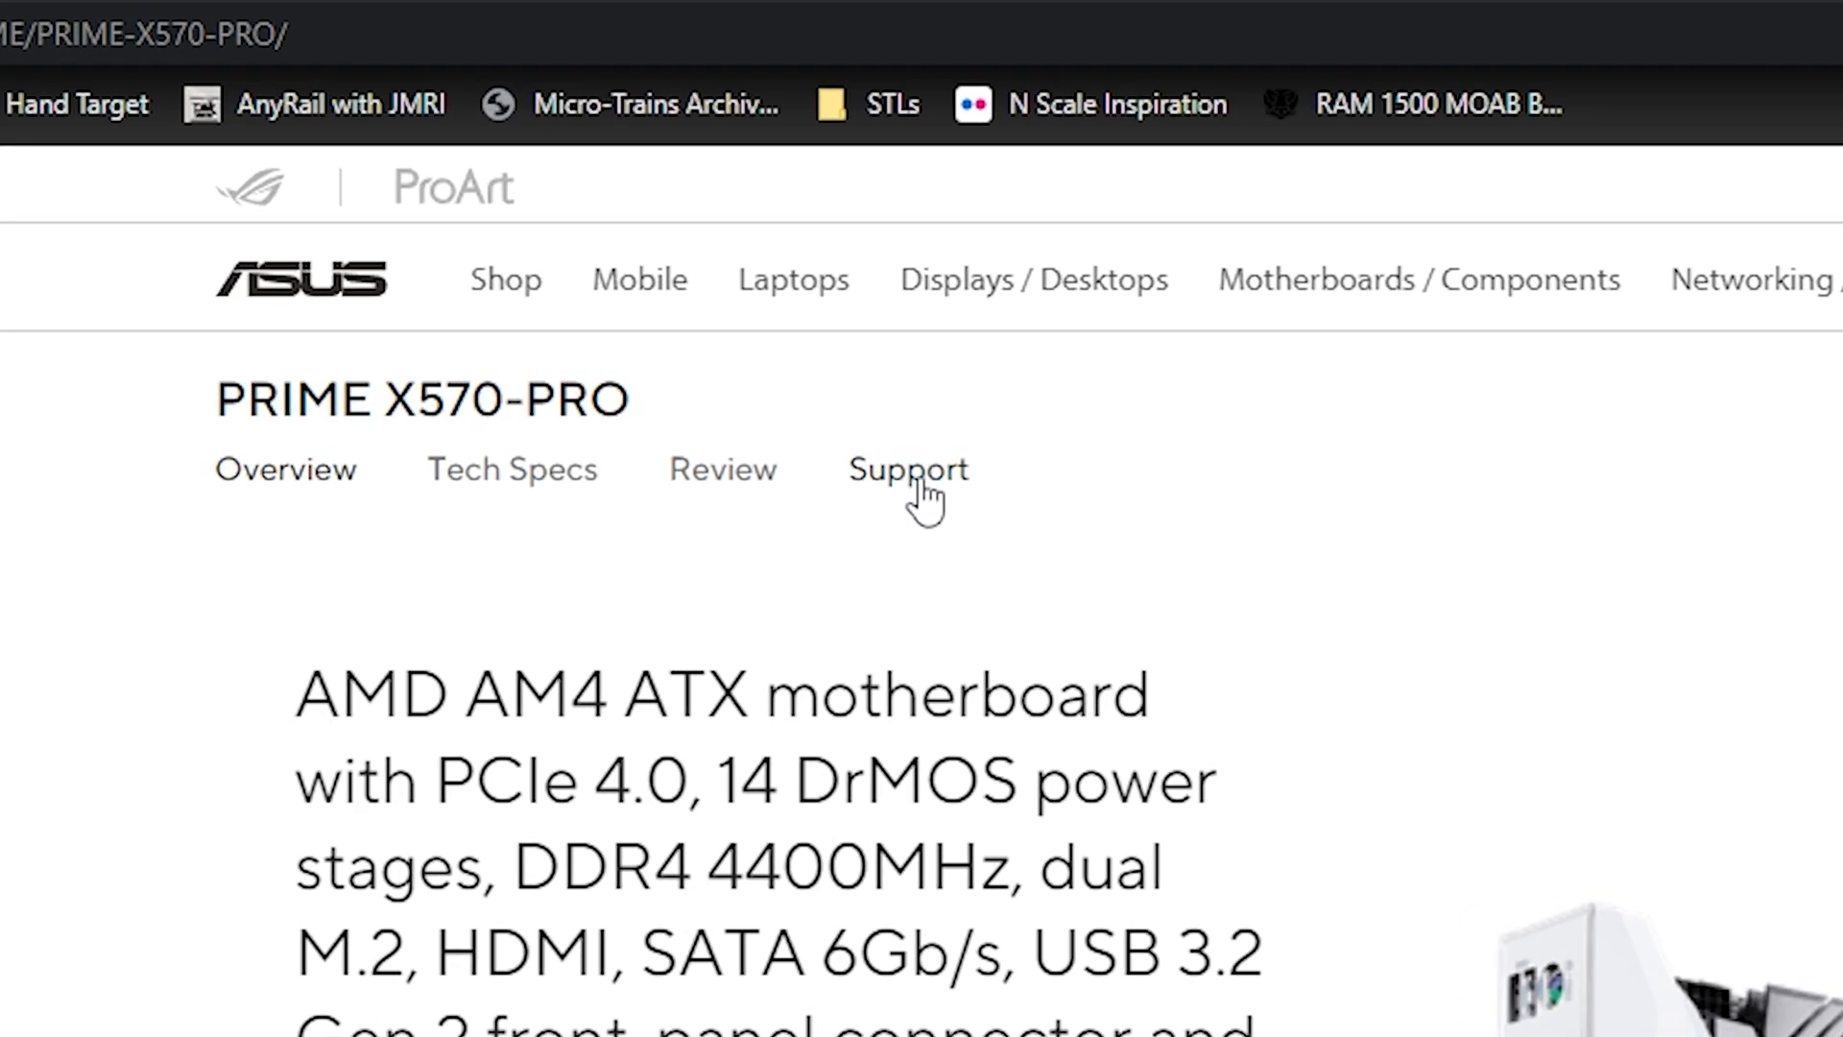
# Open the PRIME X570-PRO Driver & Tools page to list BIOS version 4403 under BIOS & FIRMWARE
pyautogui.click(907, 470)
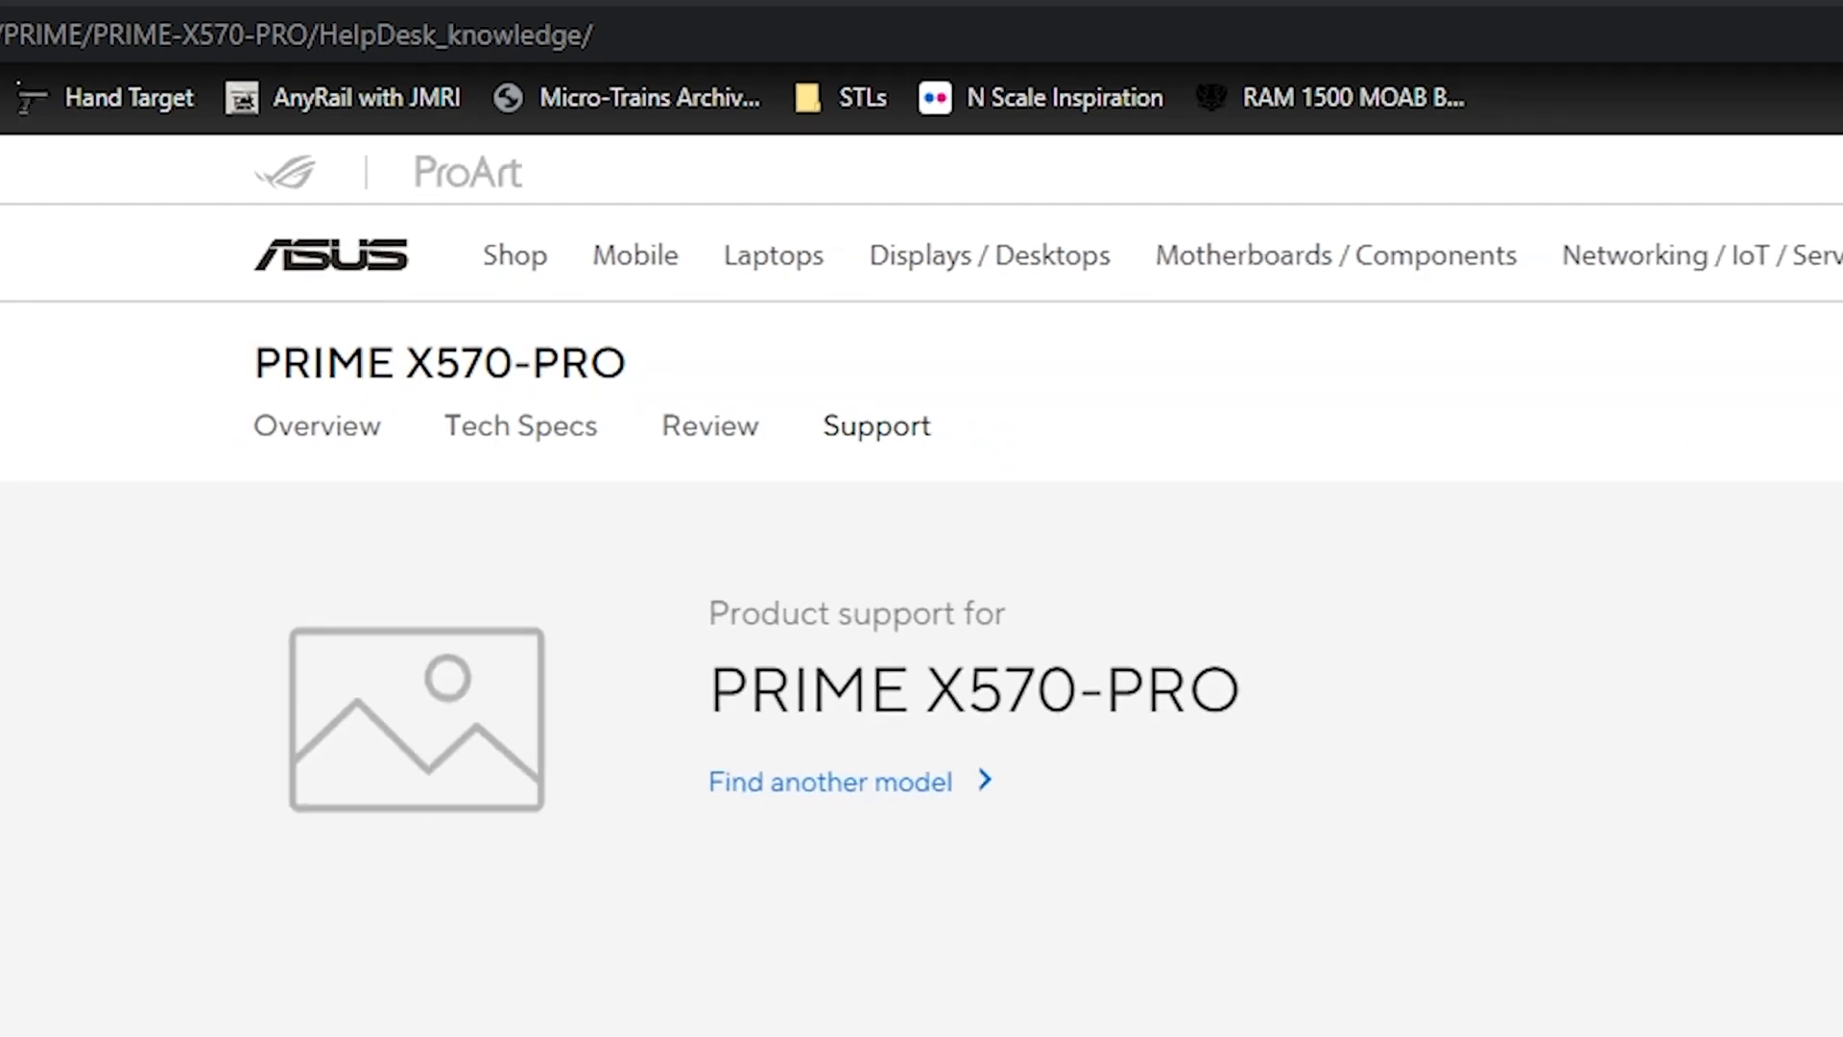
pyautogui.click(787, 454)
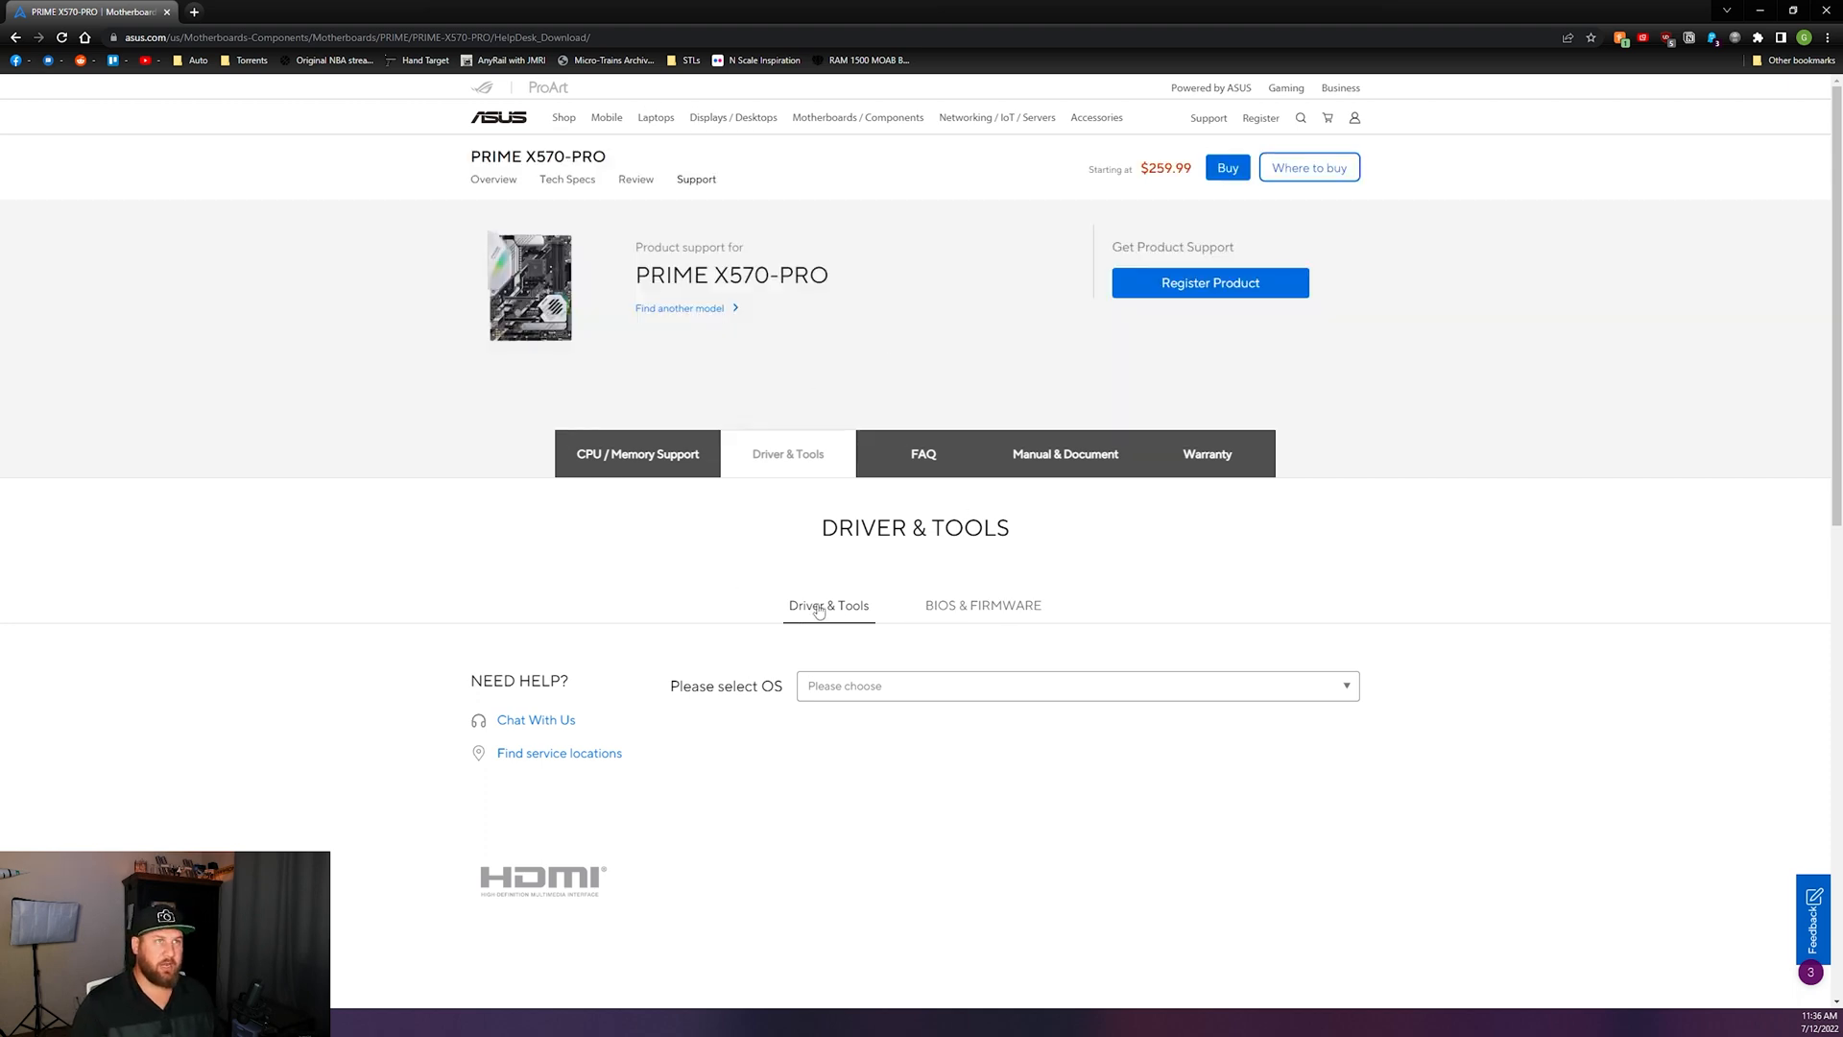
pyautogui.click(983, 604)
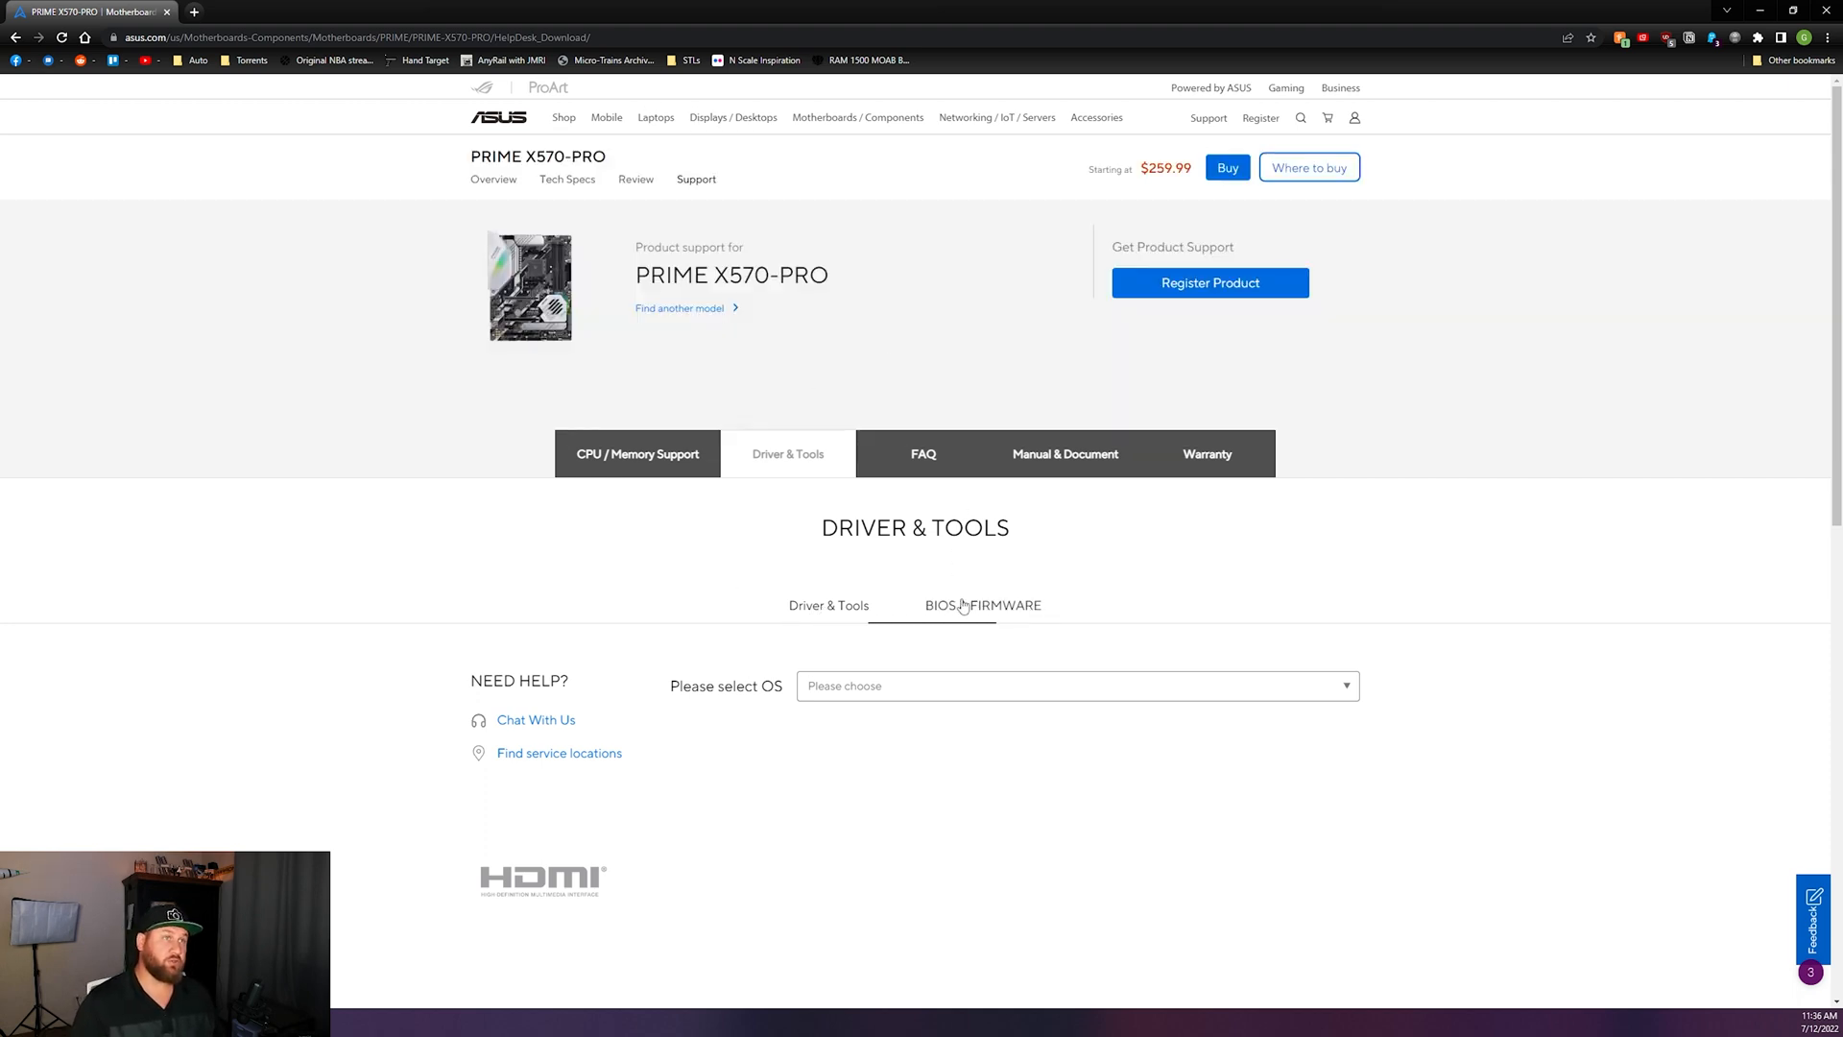
pyautogui.click(983, 603)
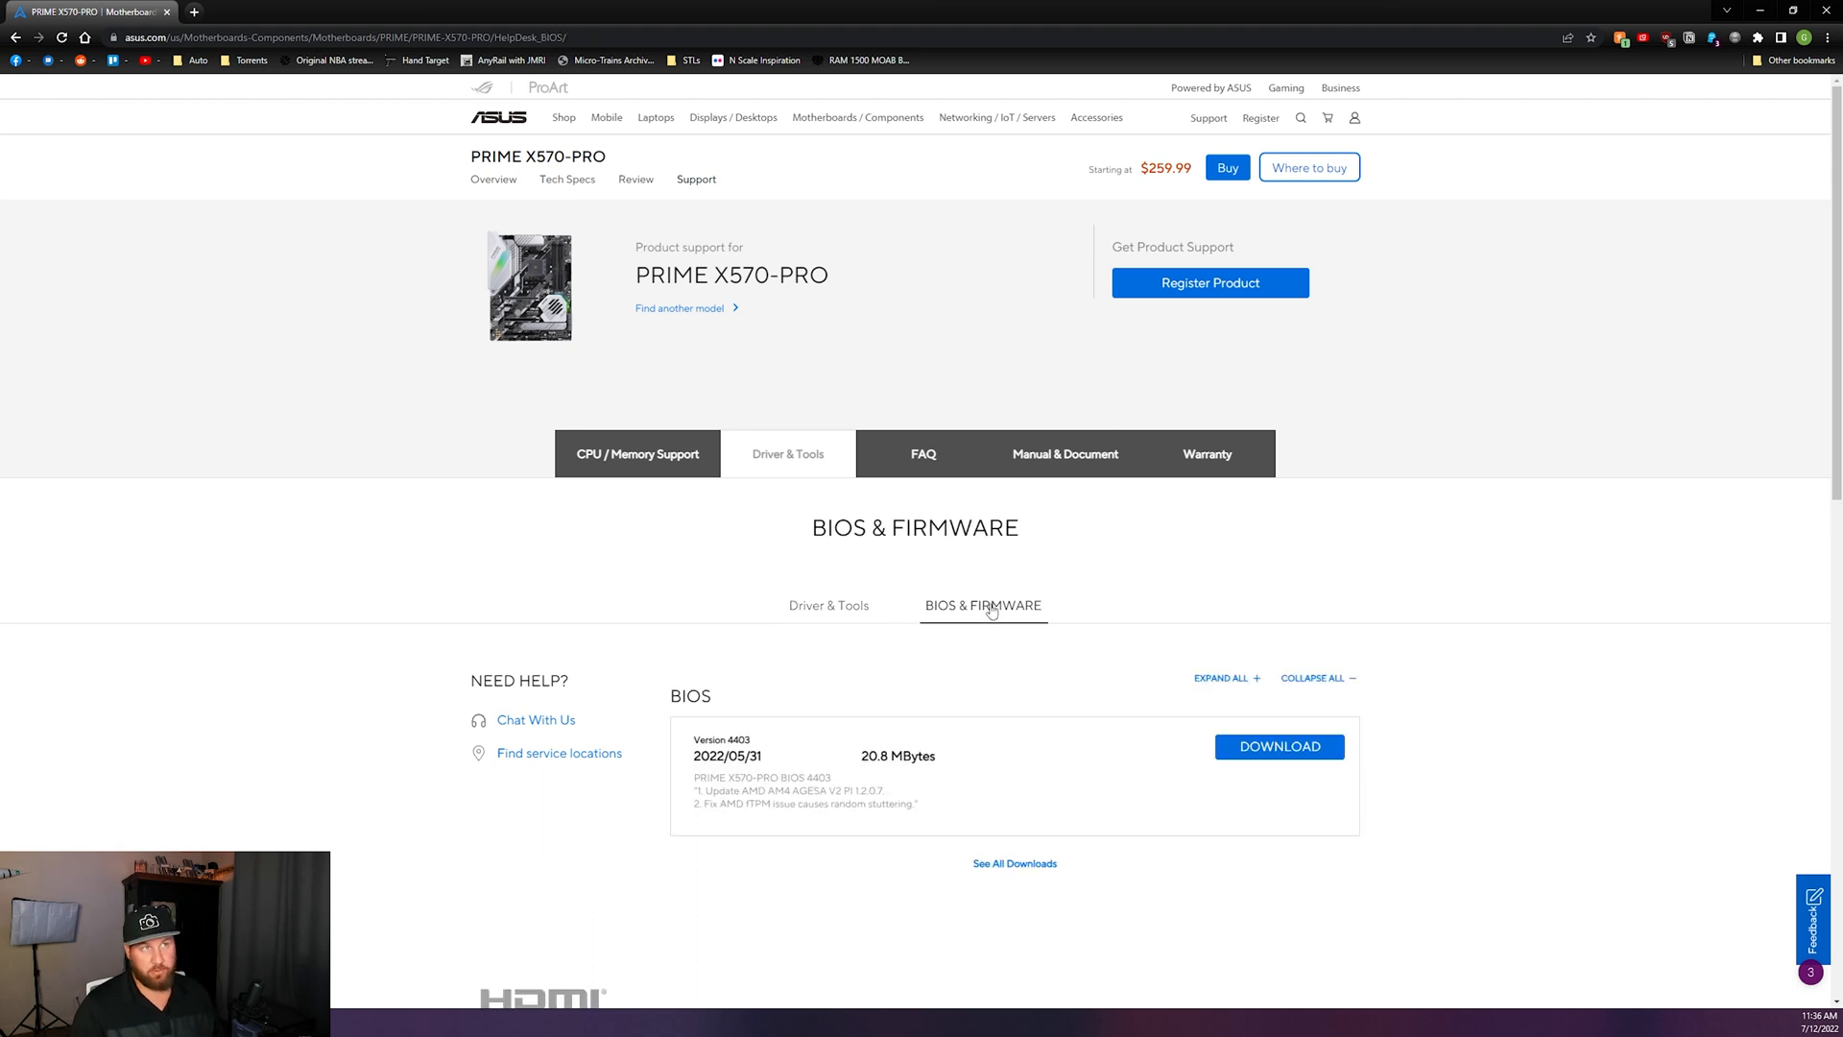
# Review the BIOS 4403 release notes: AGESA V2 PI 1.2.0.7 and the fTPM stuttering fix
pyautogui.scroll(-3)
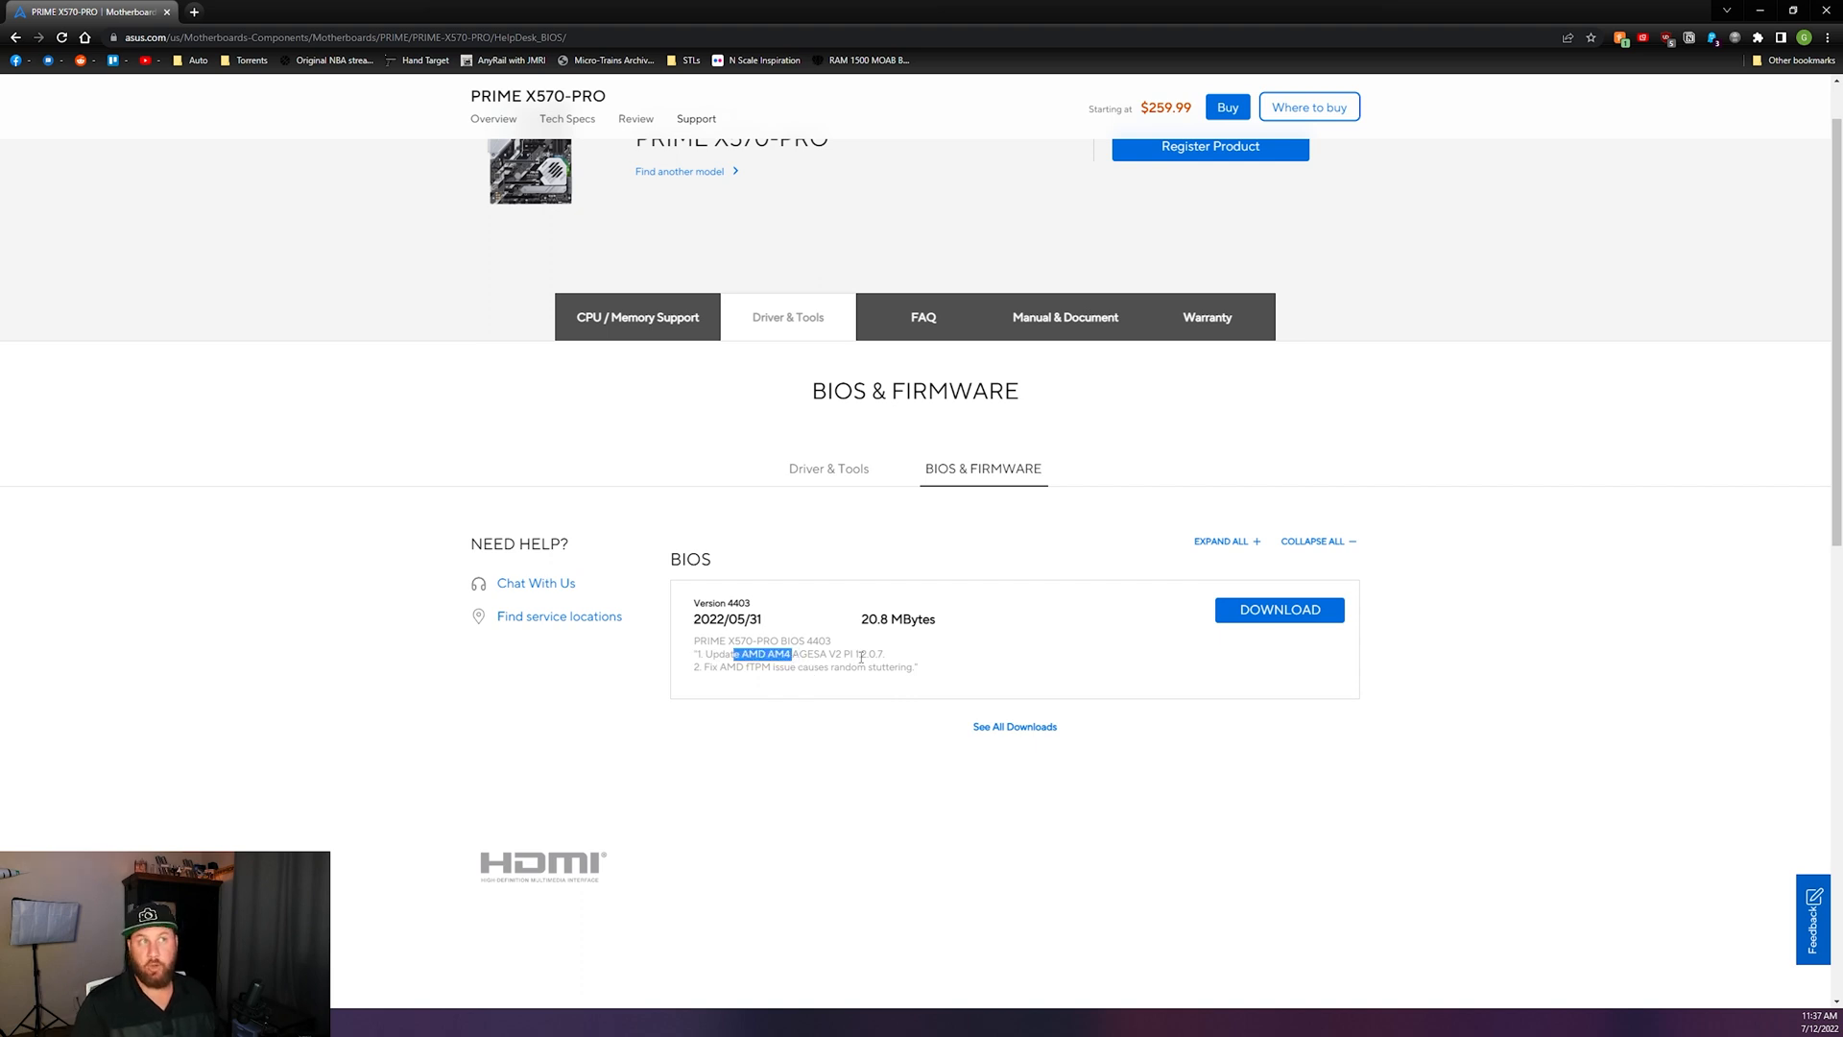
pyautogui.moveTo(909, 650)
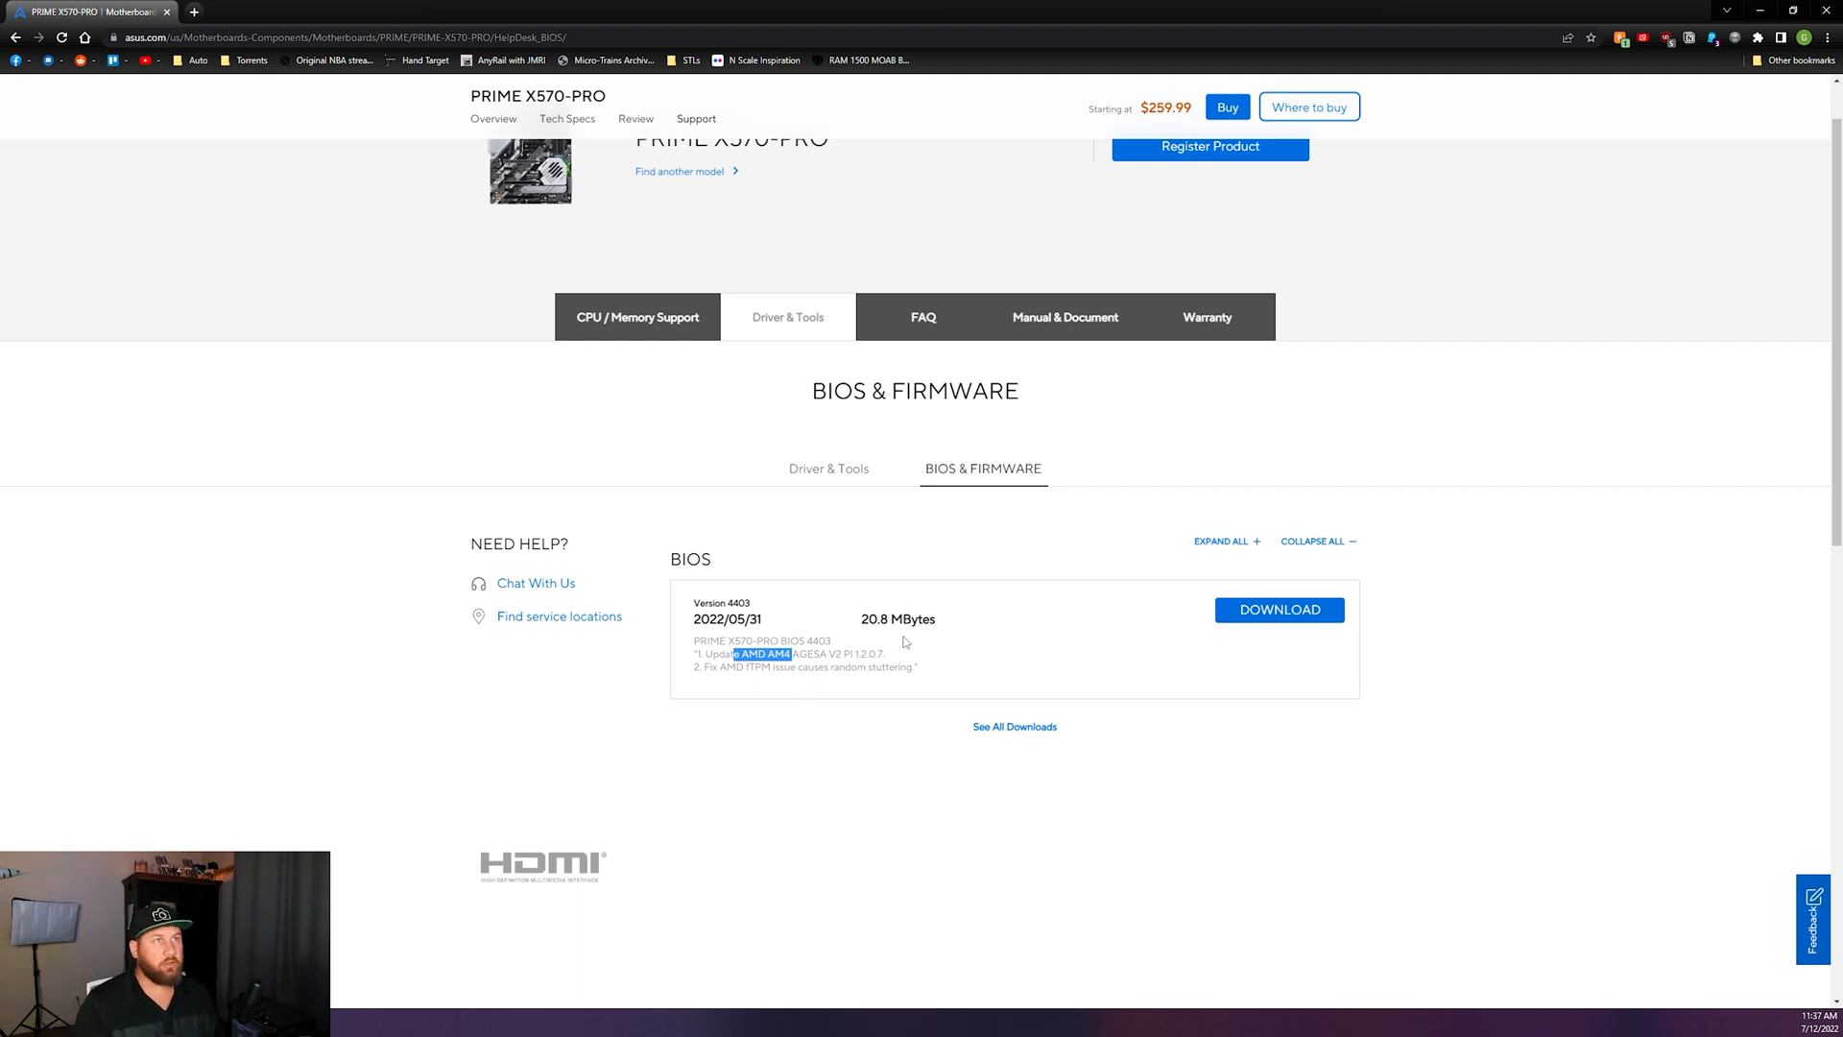
pyautogui.moveTo(894, 654)
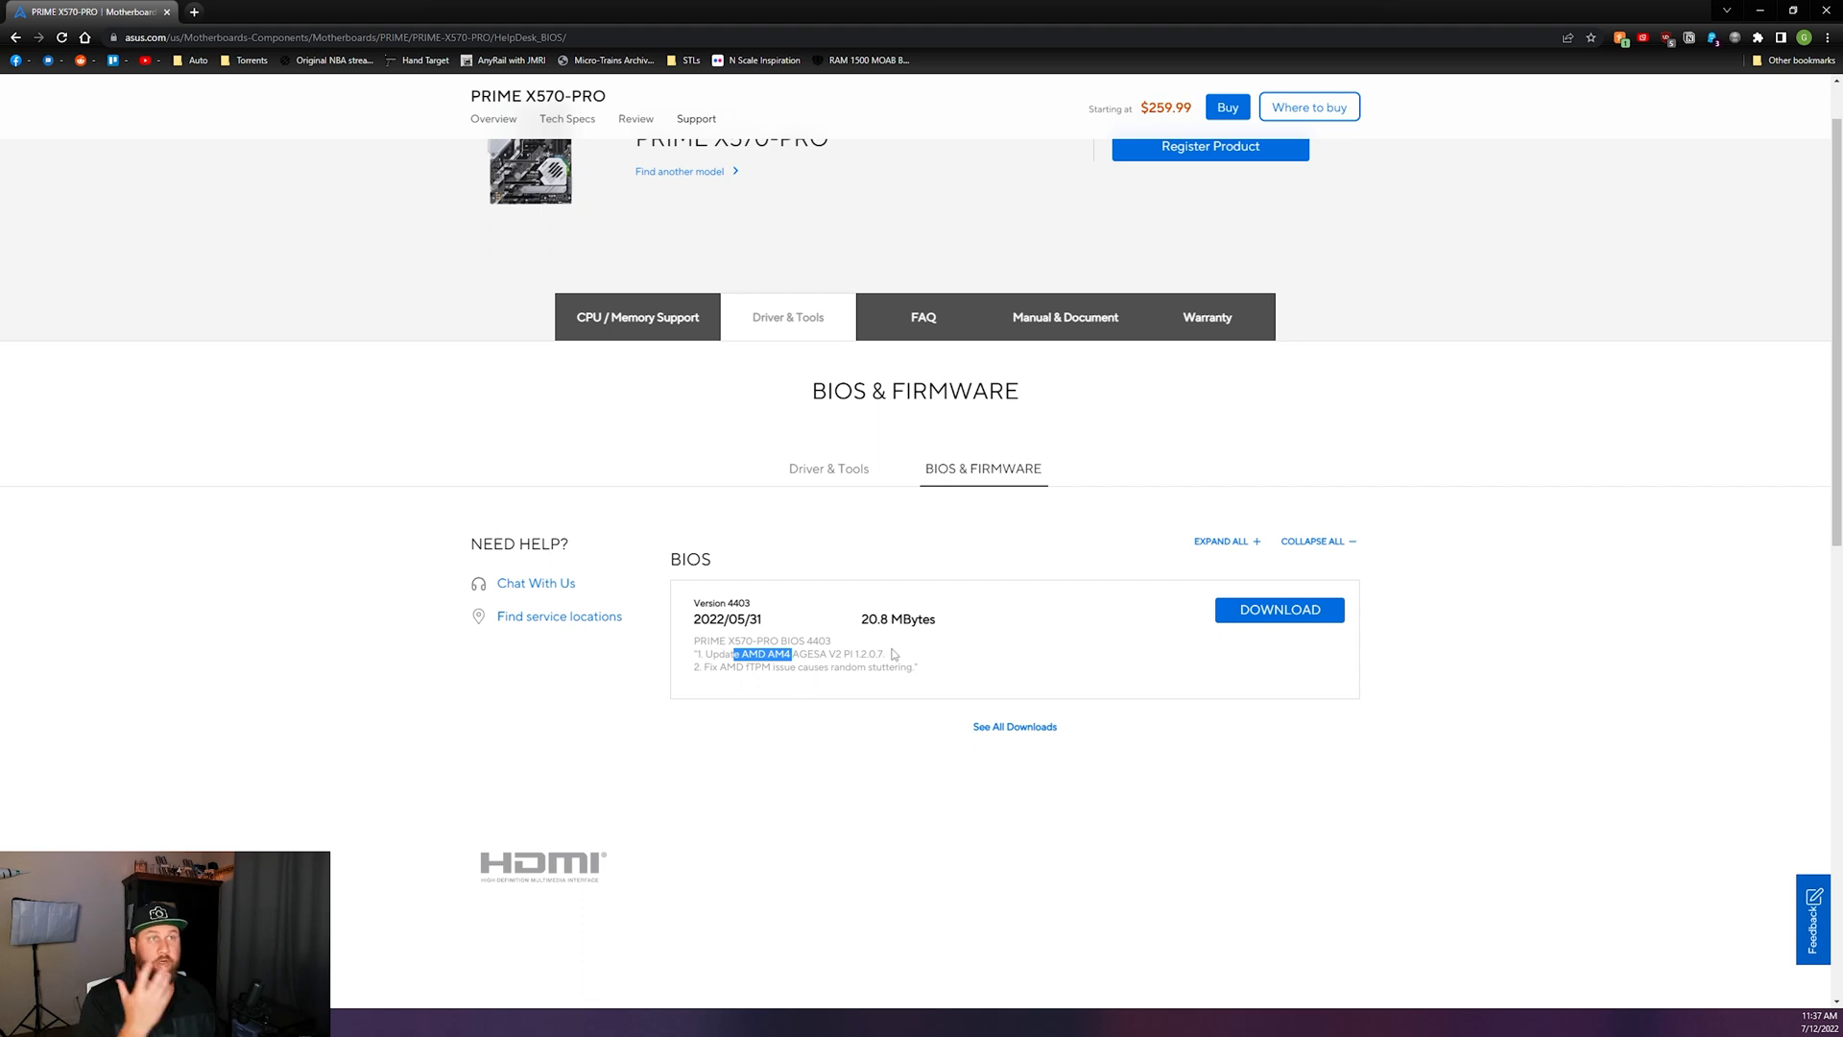
pyautogui.moveTo(1067, 689)
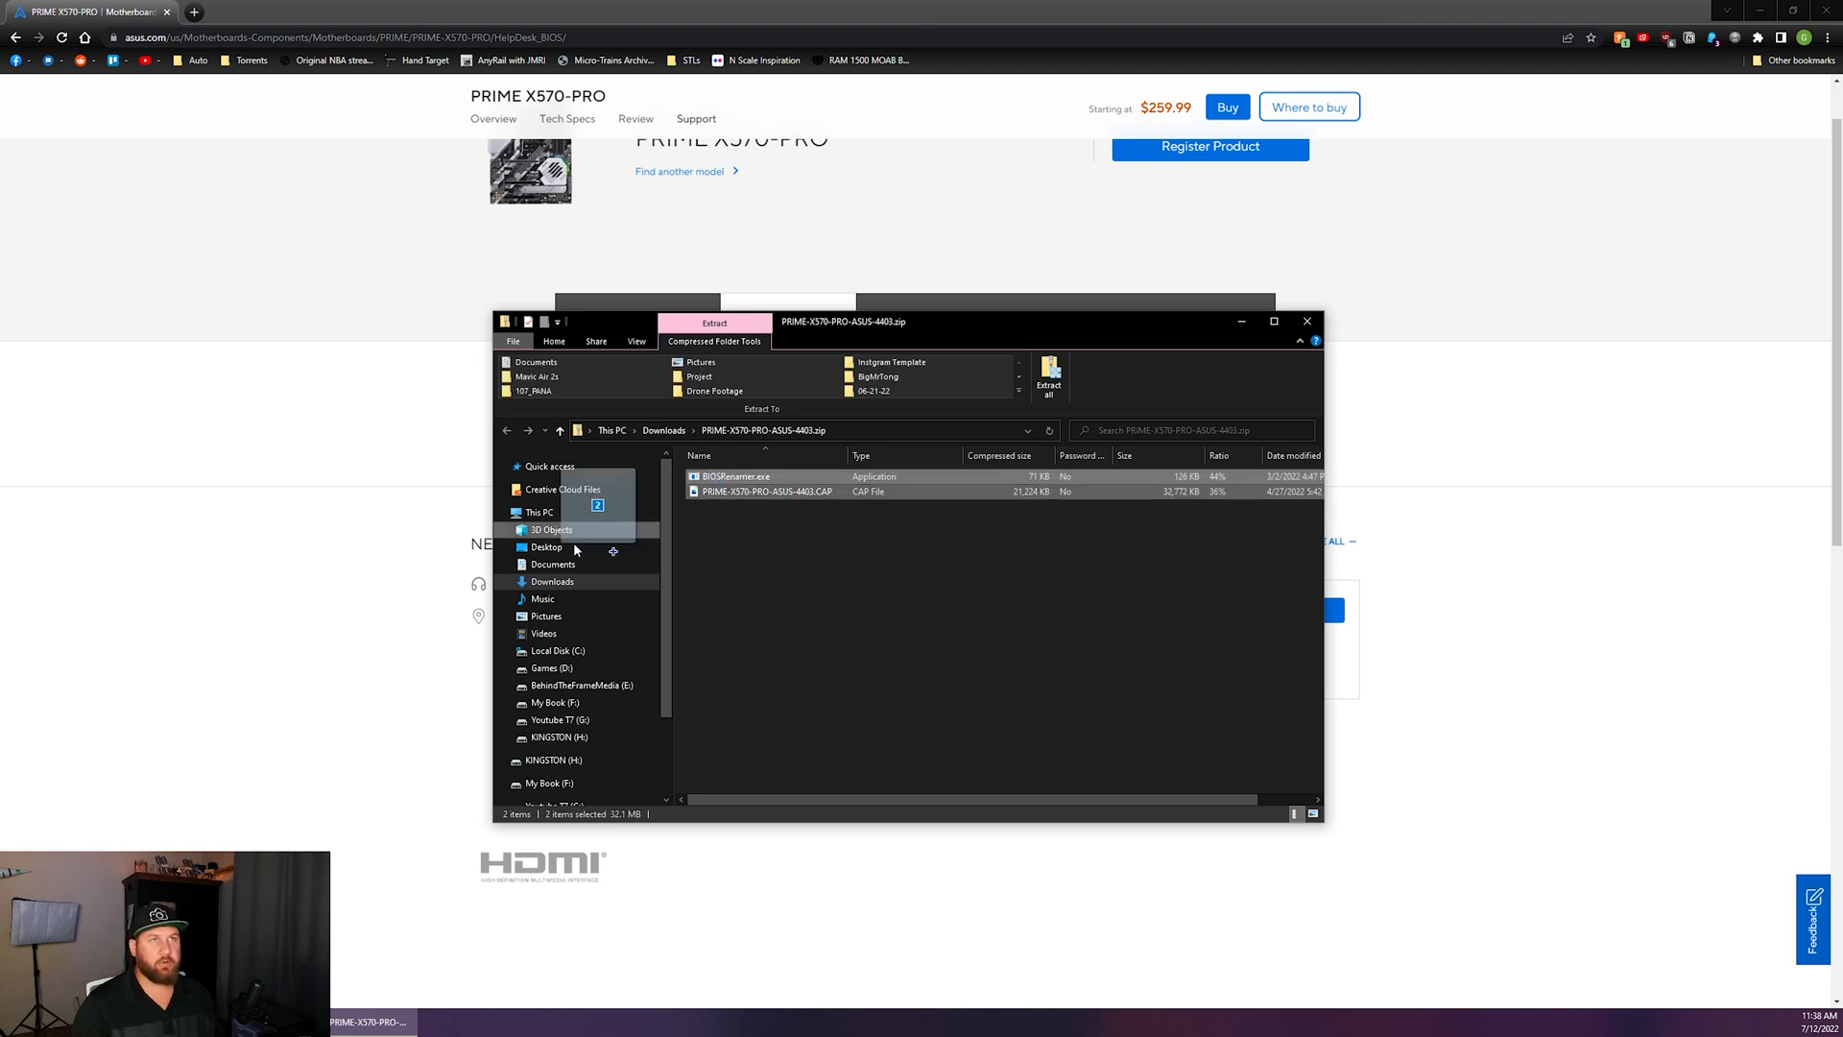
# Place BIOSRenamer.exe and the BIOS 4403 CAP file on the Desktop
pyautogui.click(546, 546)
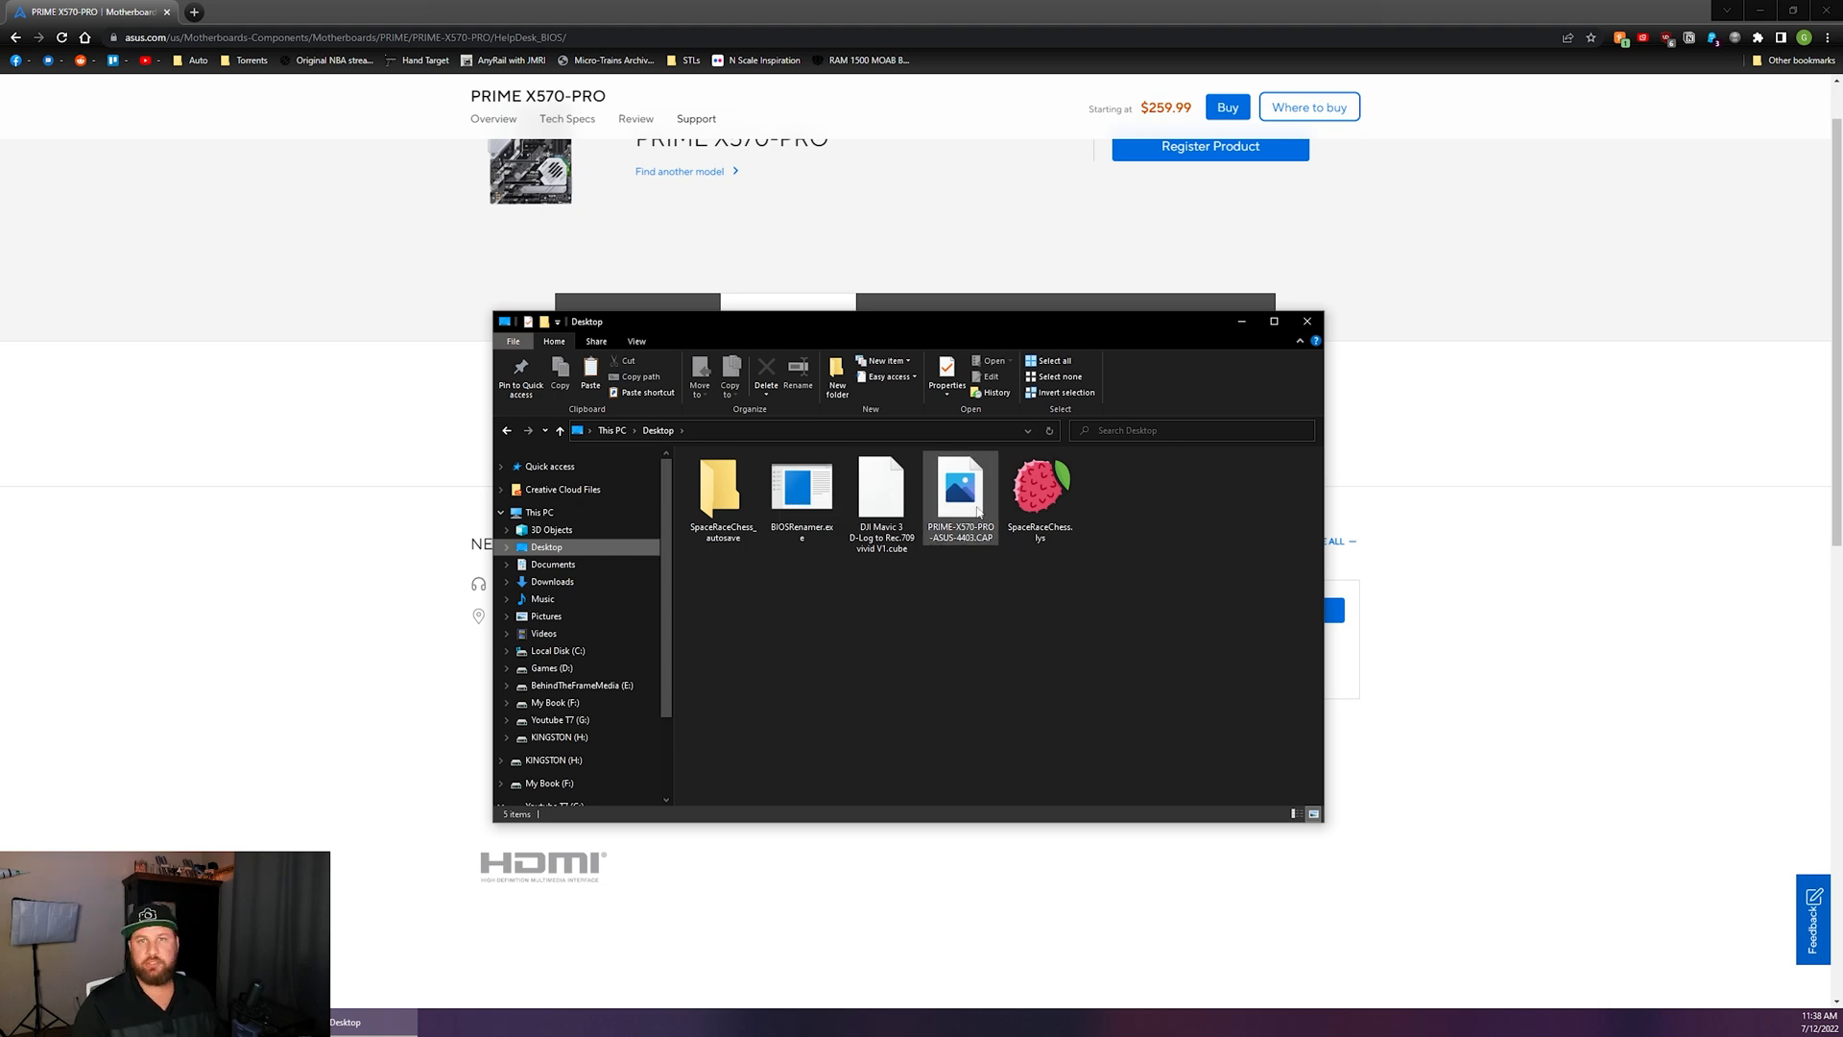
pyautogui.click(722, 488)
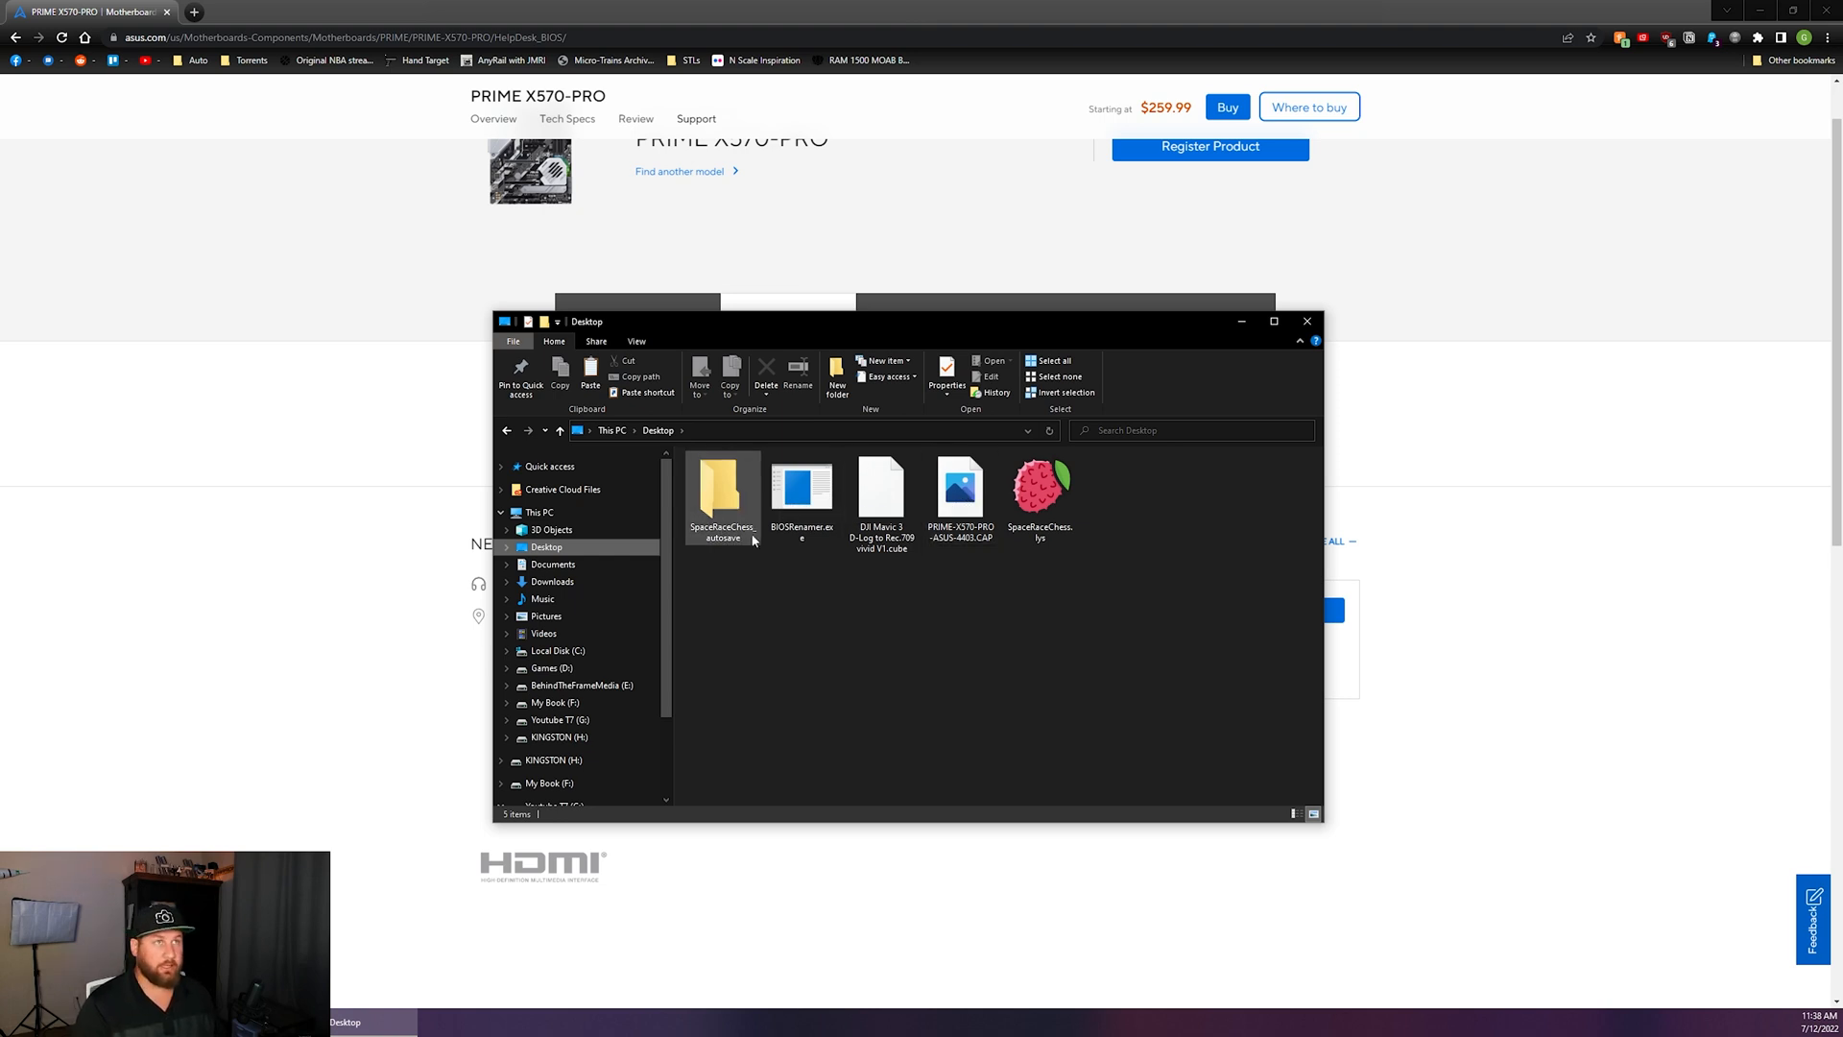
pyautogui.click(801, 487)
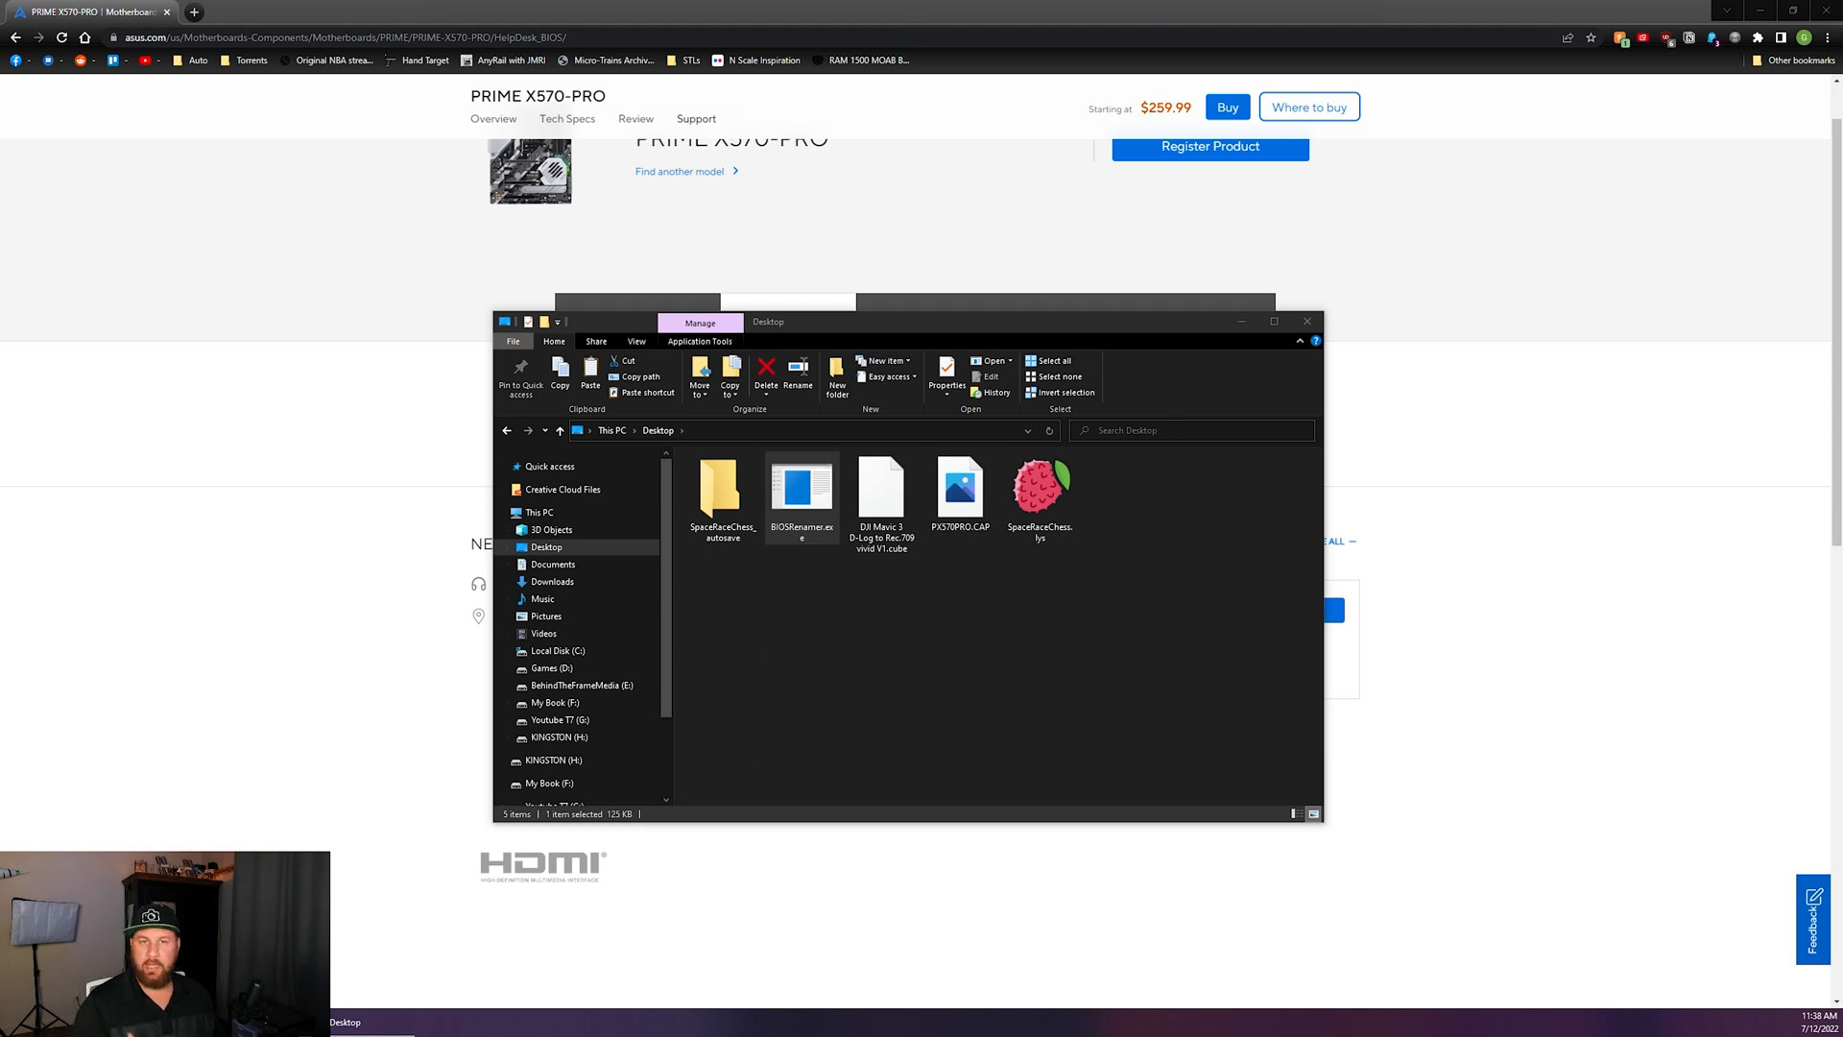
# Run BIOSRenamer.exe to rename the BIOS image to PX570PRO.CAP
pyautogui.doubleClick(801, 486)
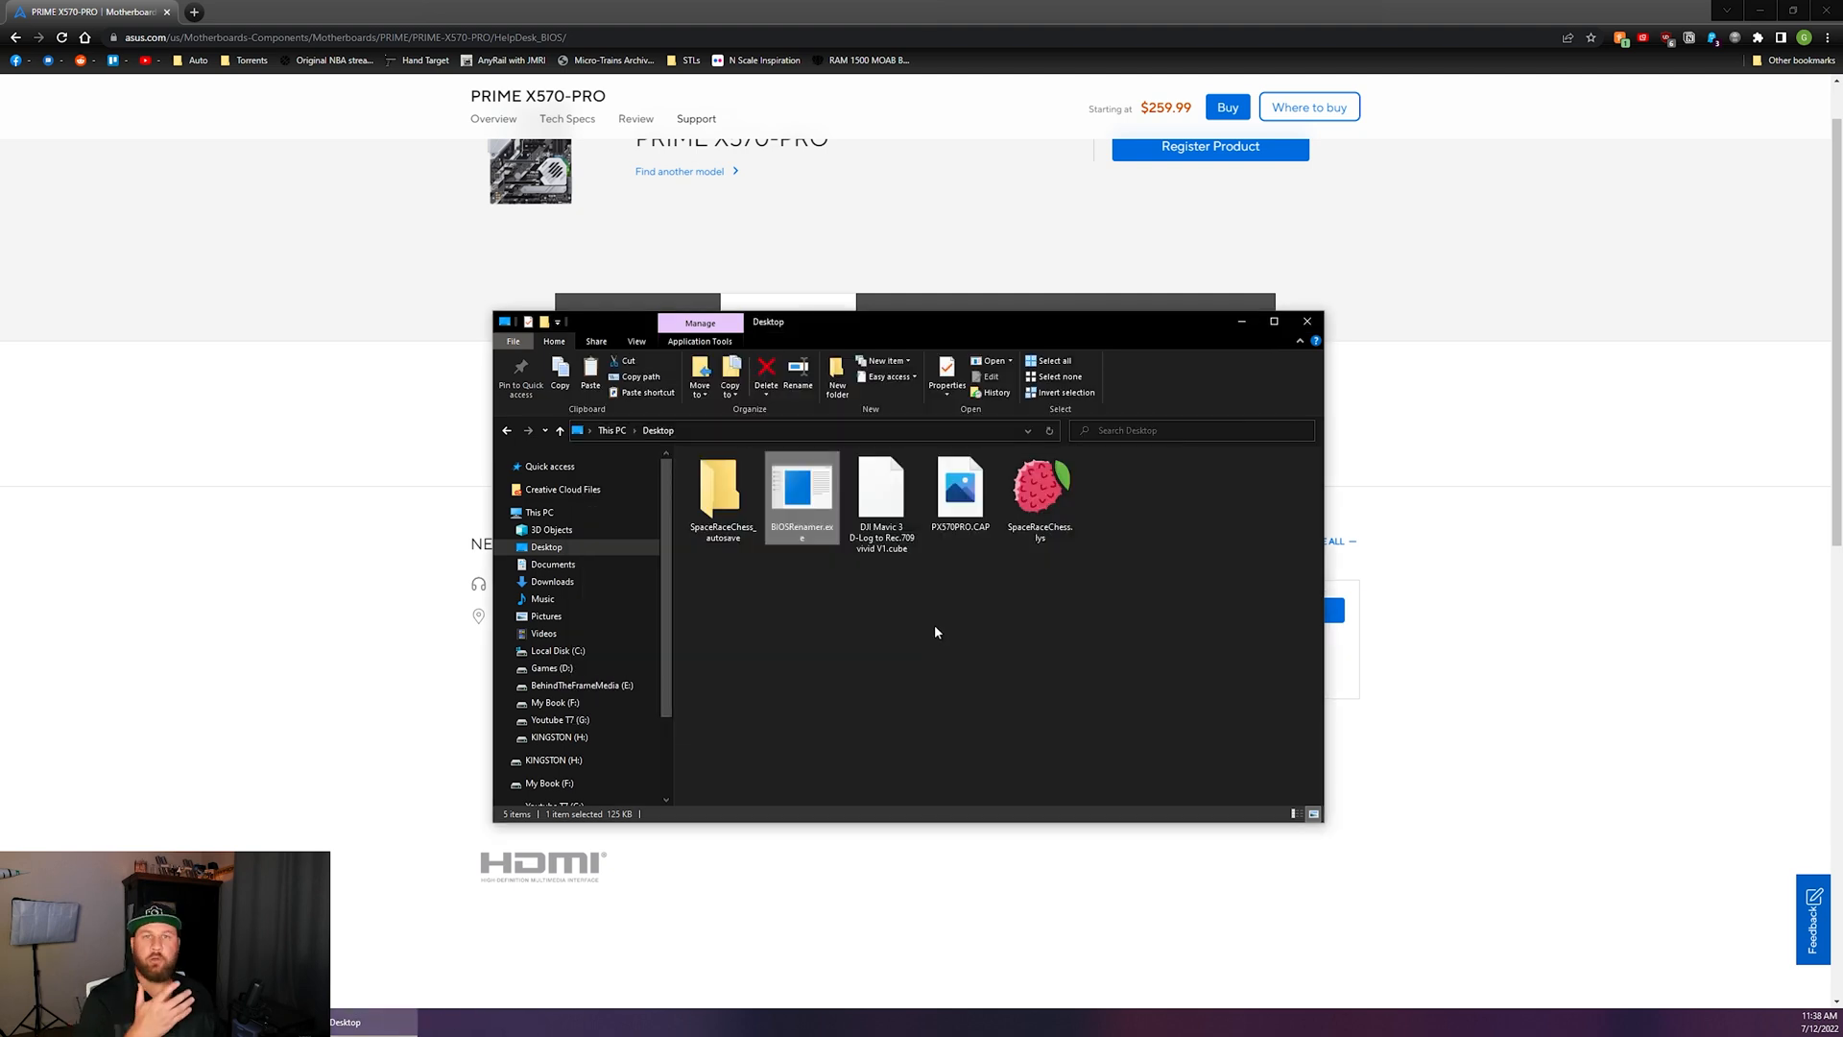
pyautogui.click(1039, 487)
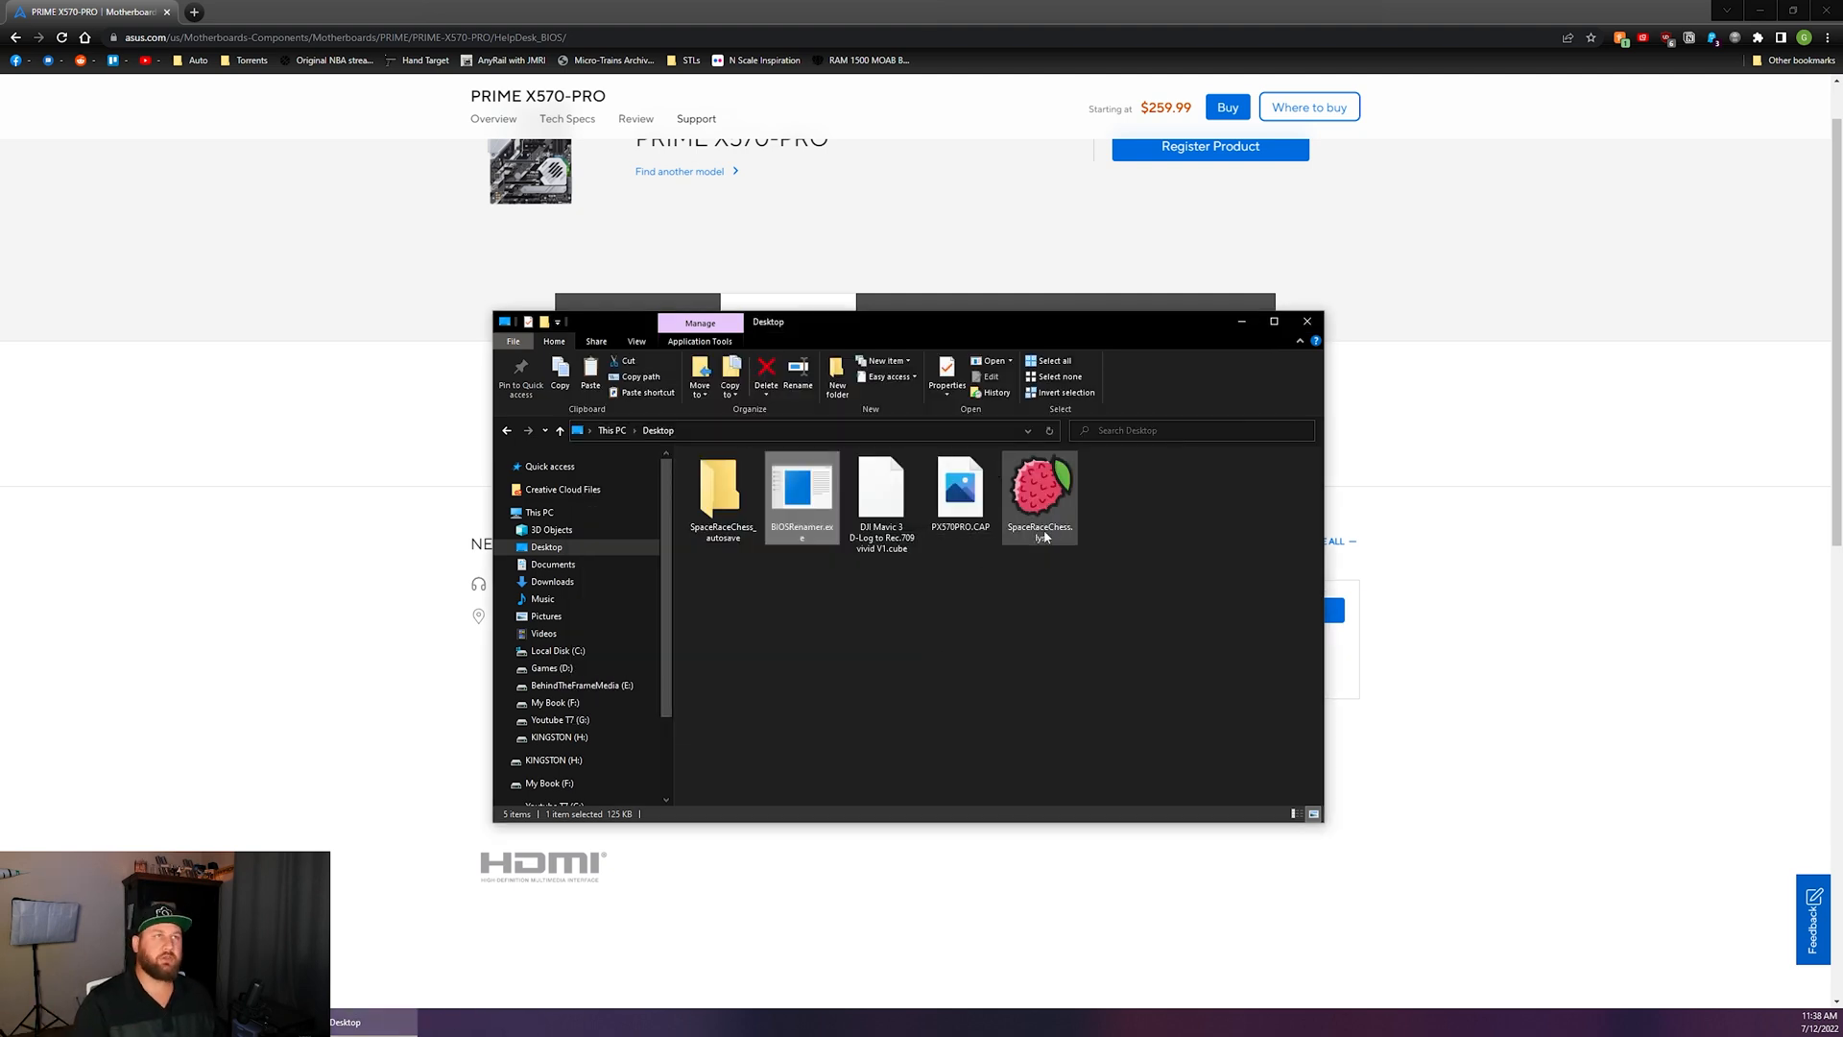
pyautogui.click(960, 493)
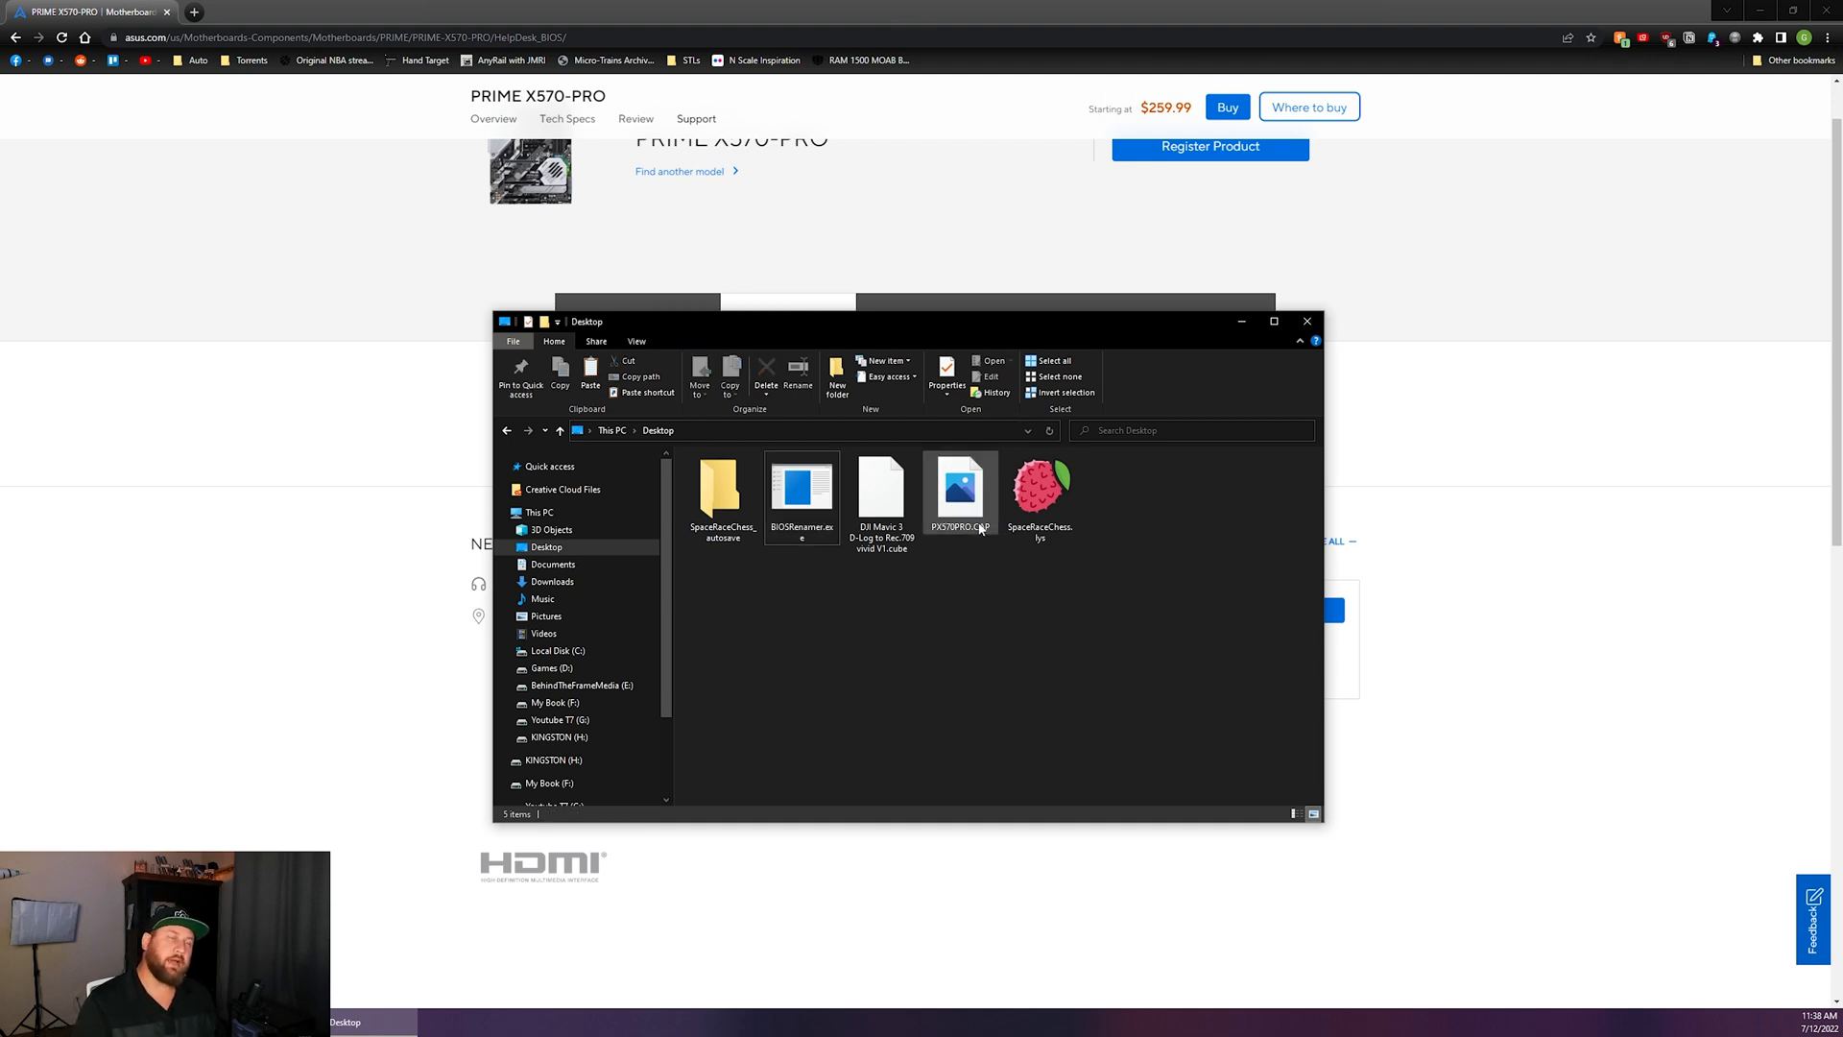
# Copy PX570PRO.CAP and open the empty KINGSTON (H:) USB drive
pyautogui.rightClick(960, 491)
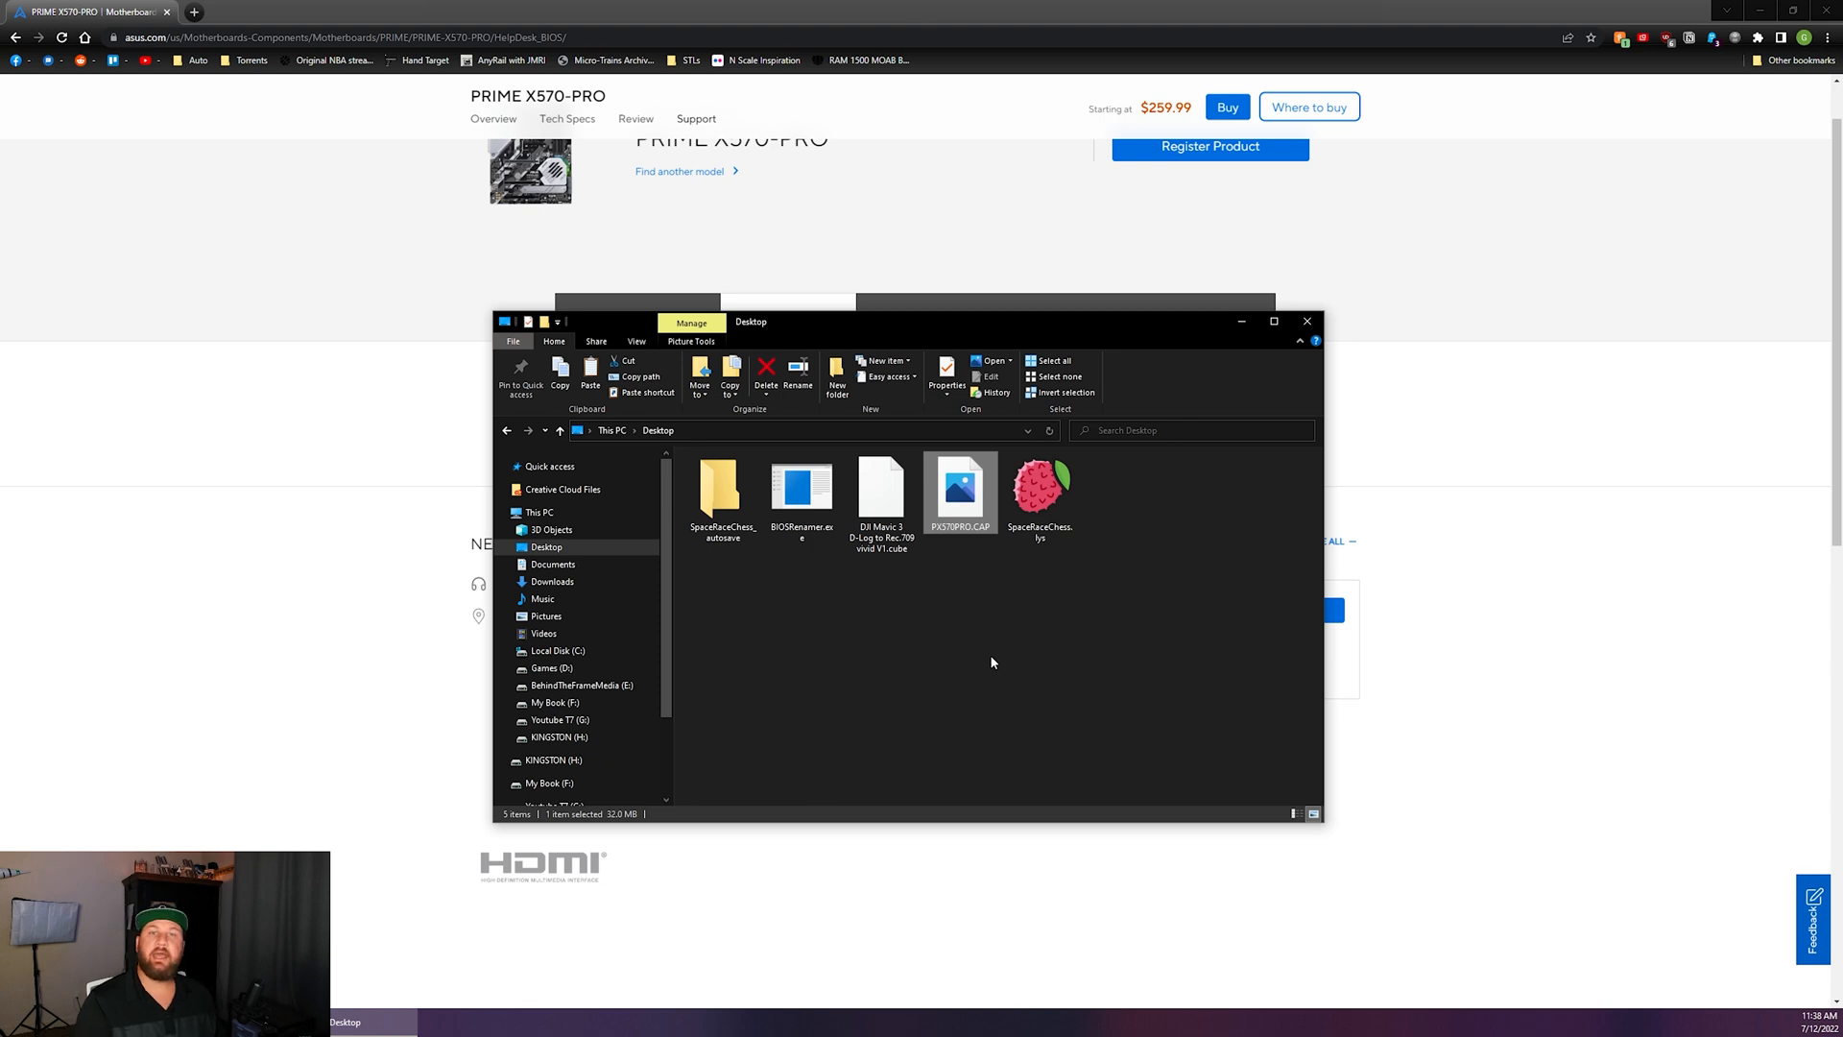
pyautogui.moveTo(937, 497)
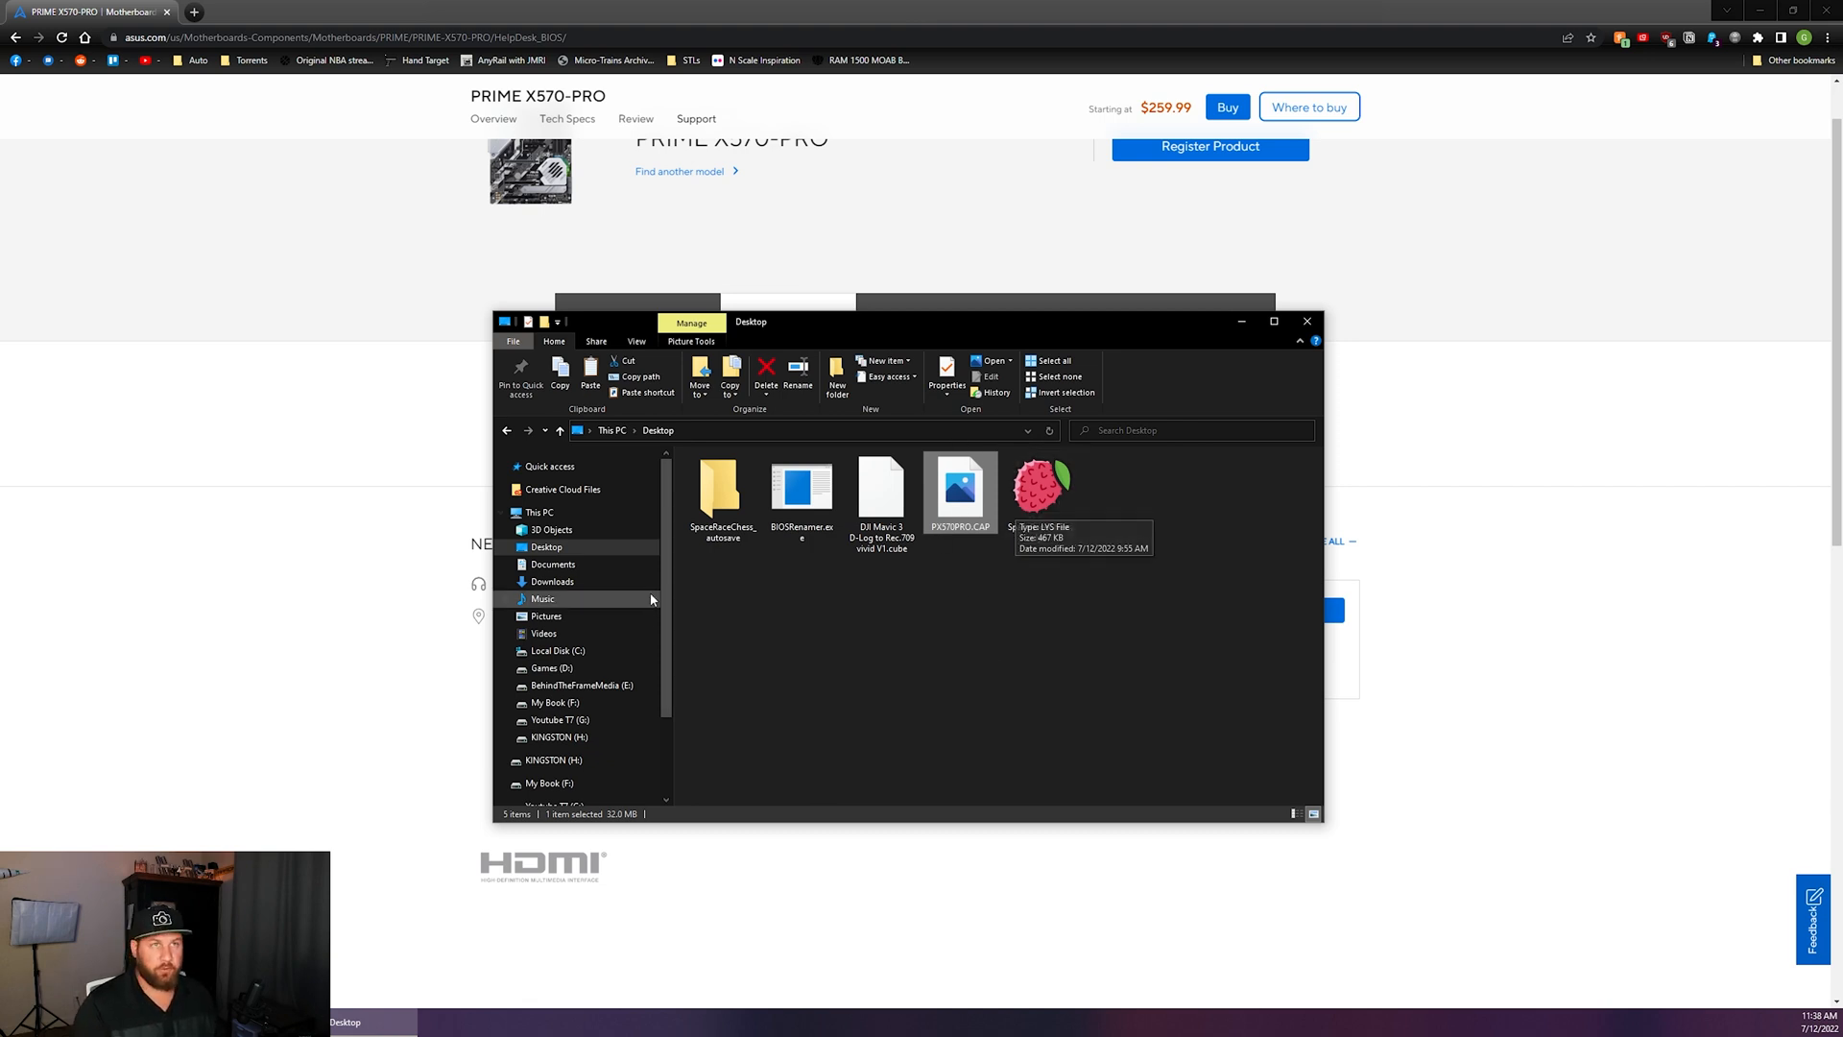
pyautogui.click(560, 737)
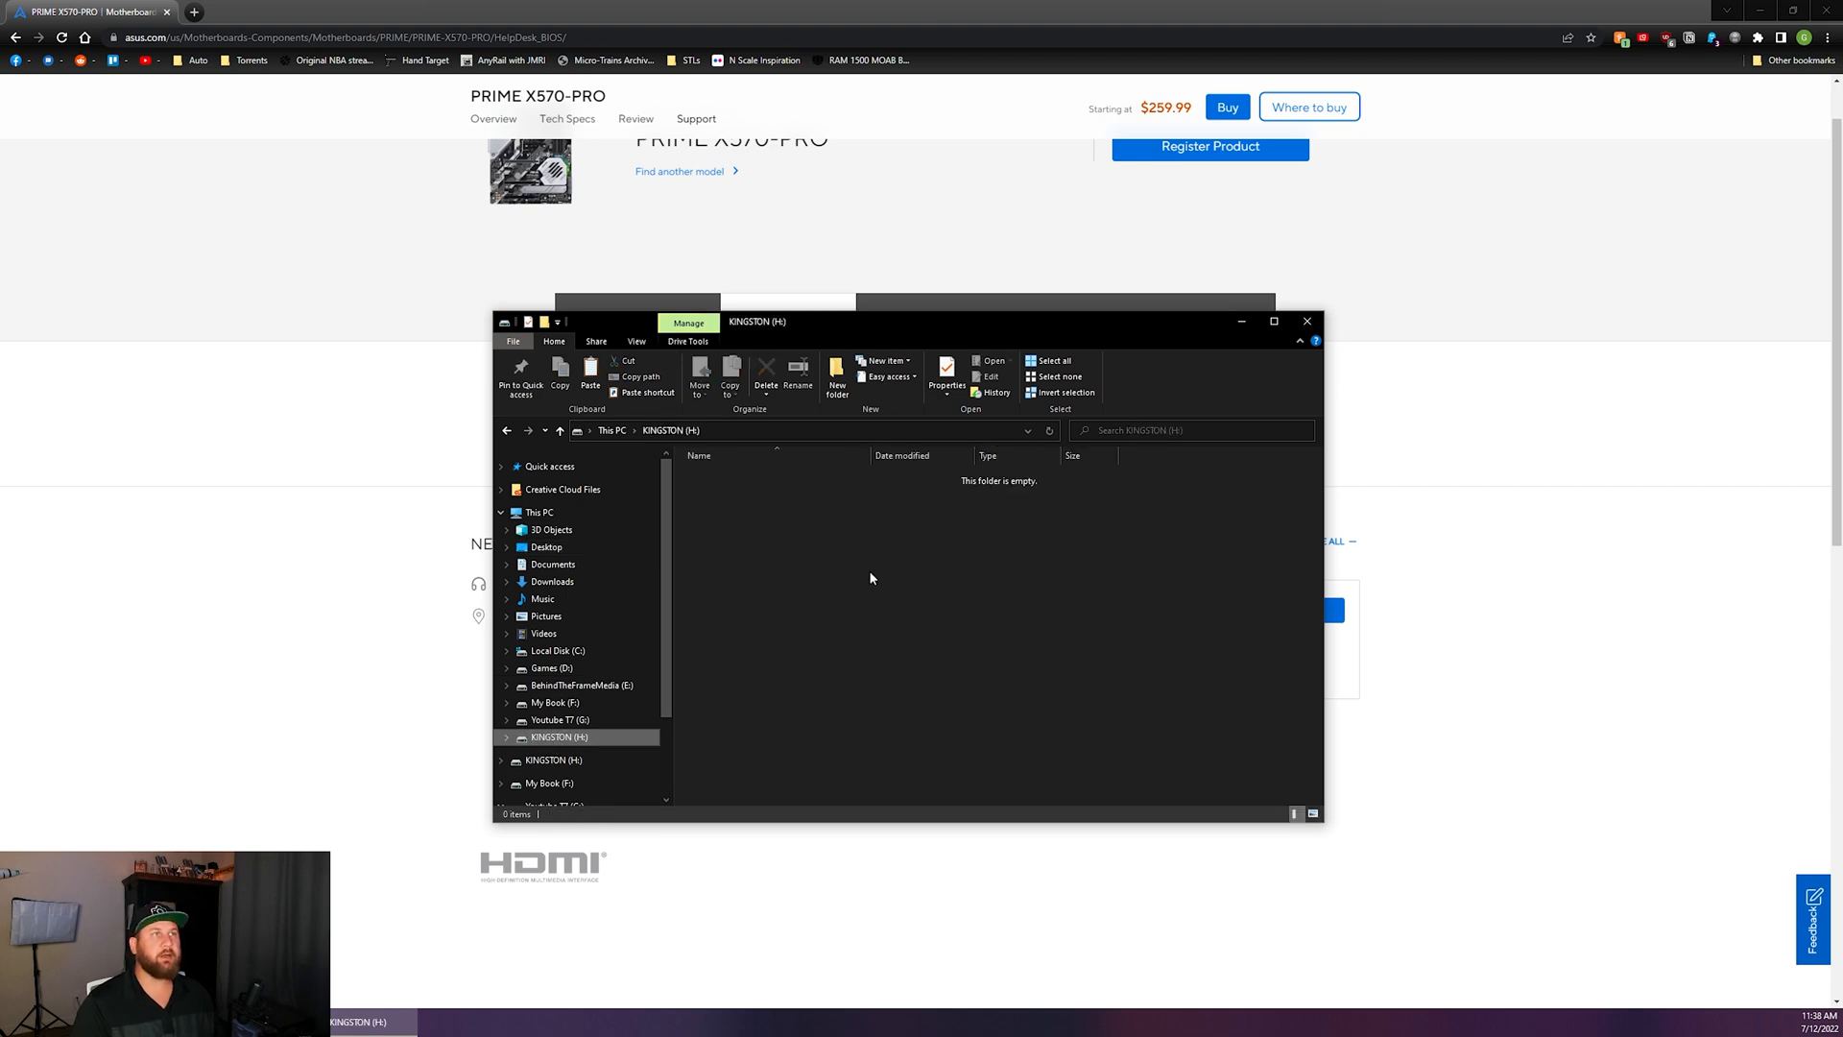
pyautogui.moveTo(839, 556)
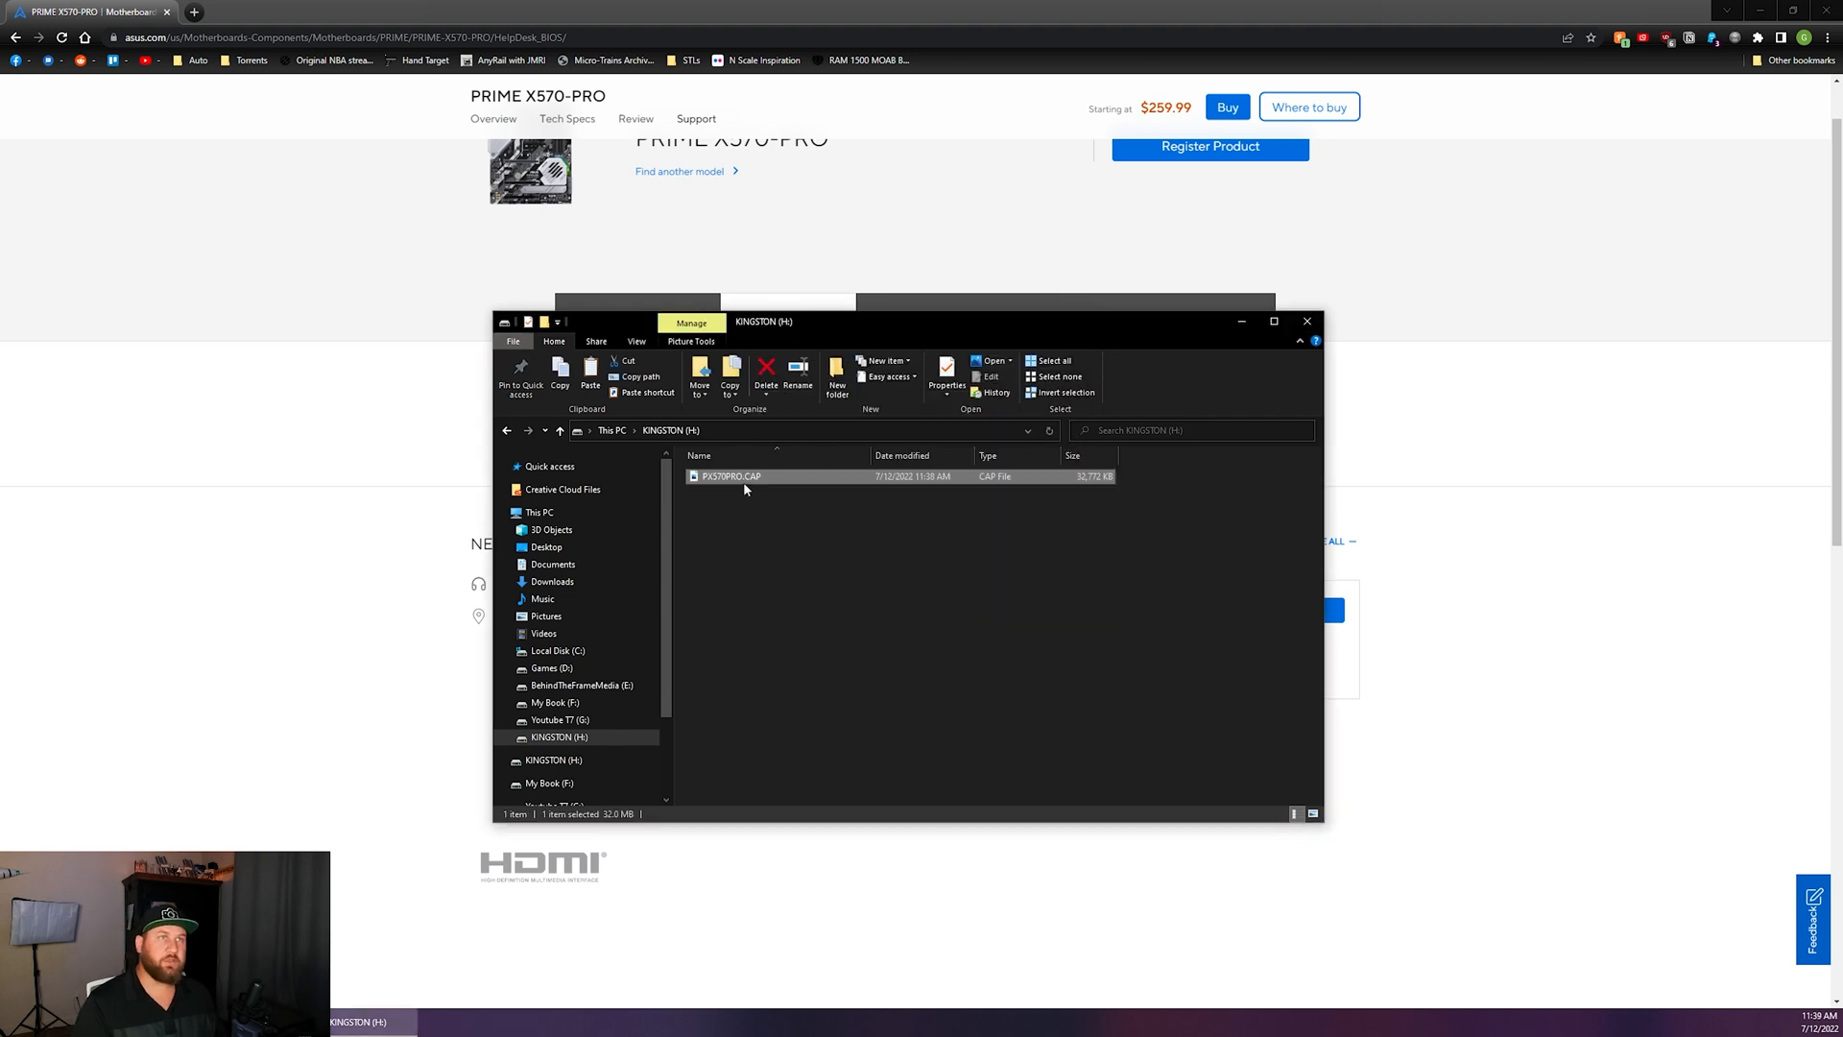
pyautogui.moveTo(781, 528)
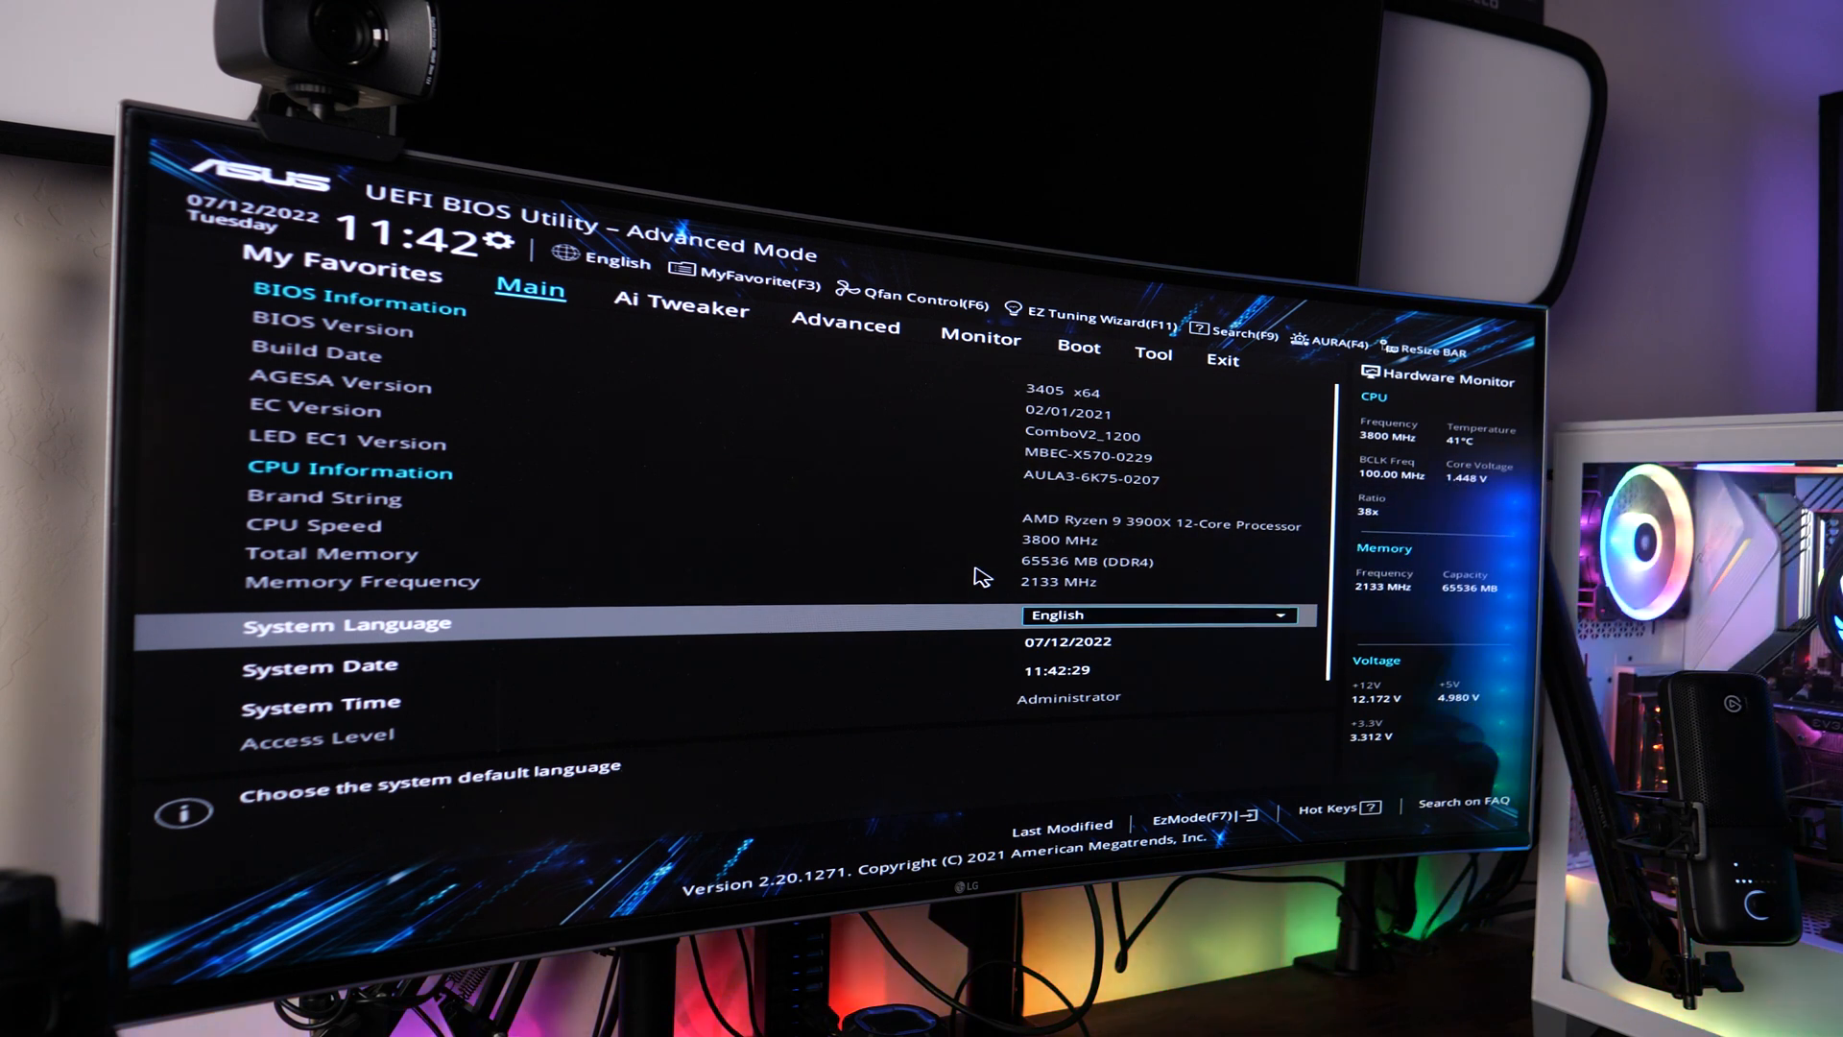
# Go to the Tool tab in Advanced Mode and launch the EZ Flash 3 Utility
pyautogui.click(1153, 355)
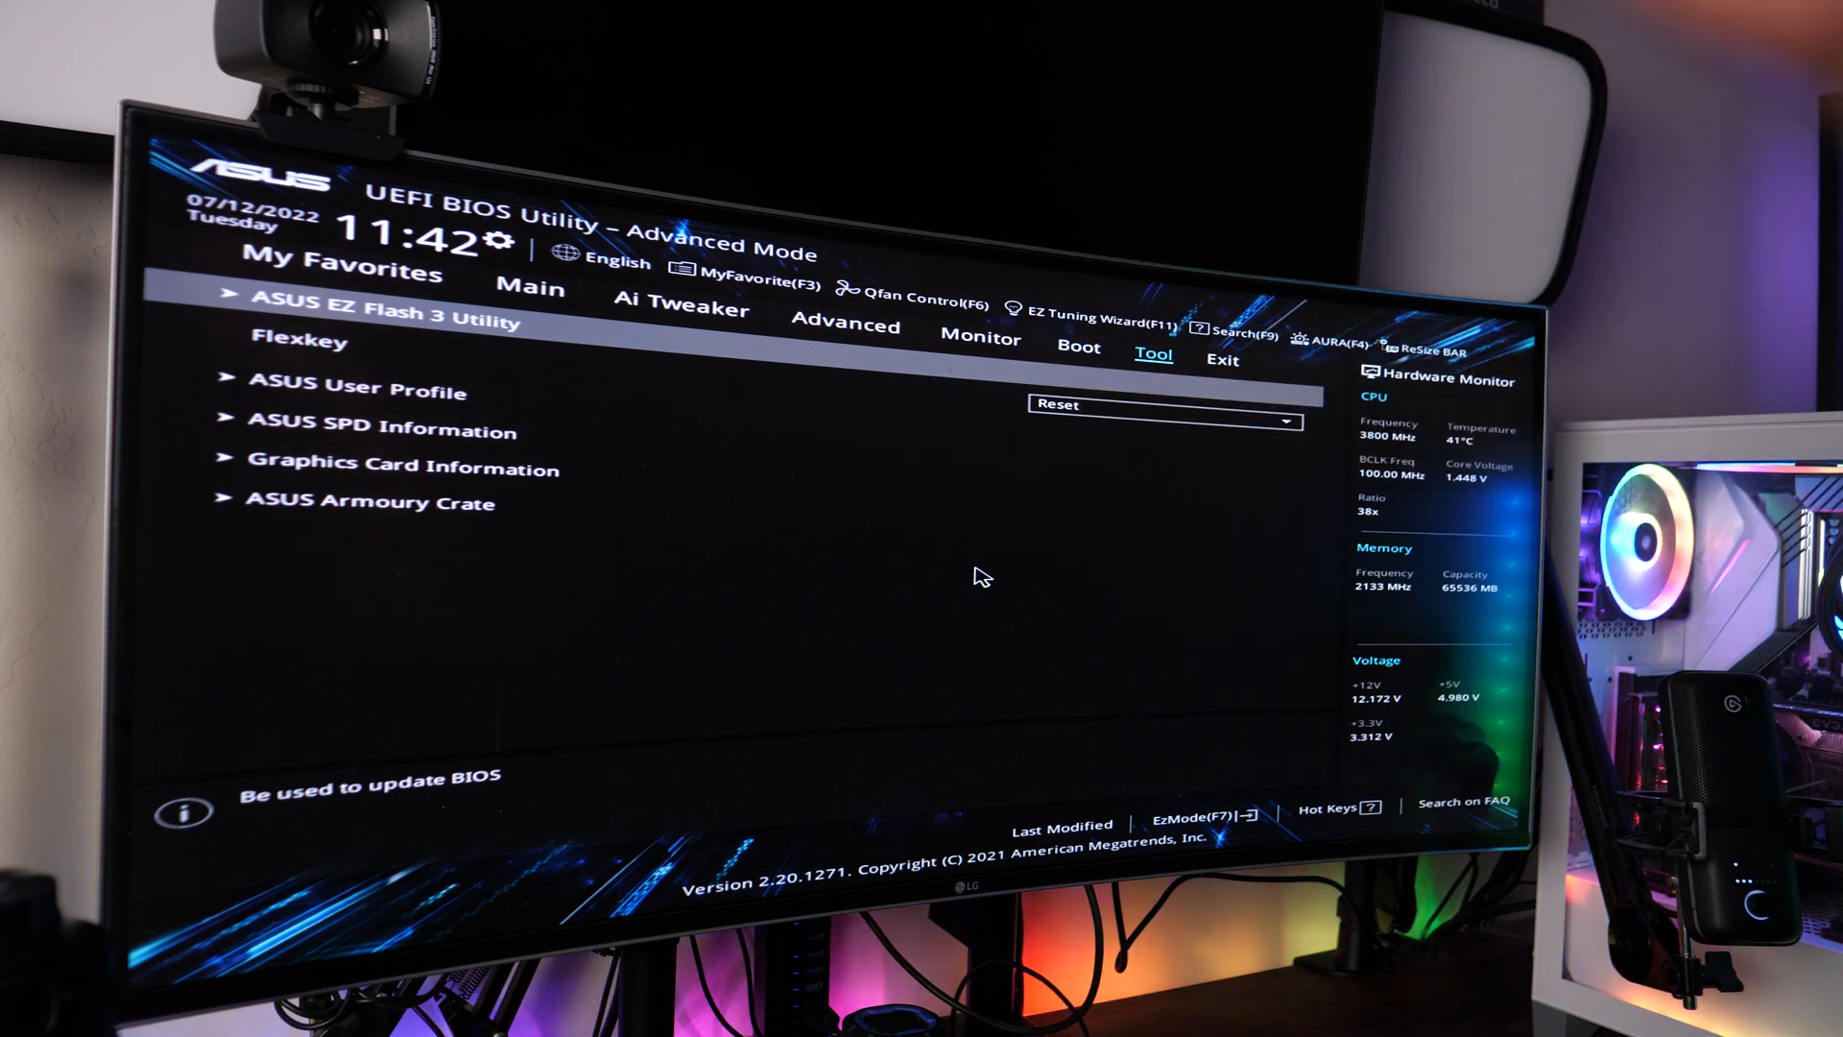
pyautogui.click(381, 319)
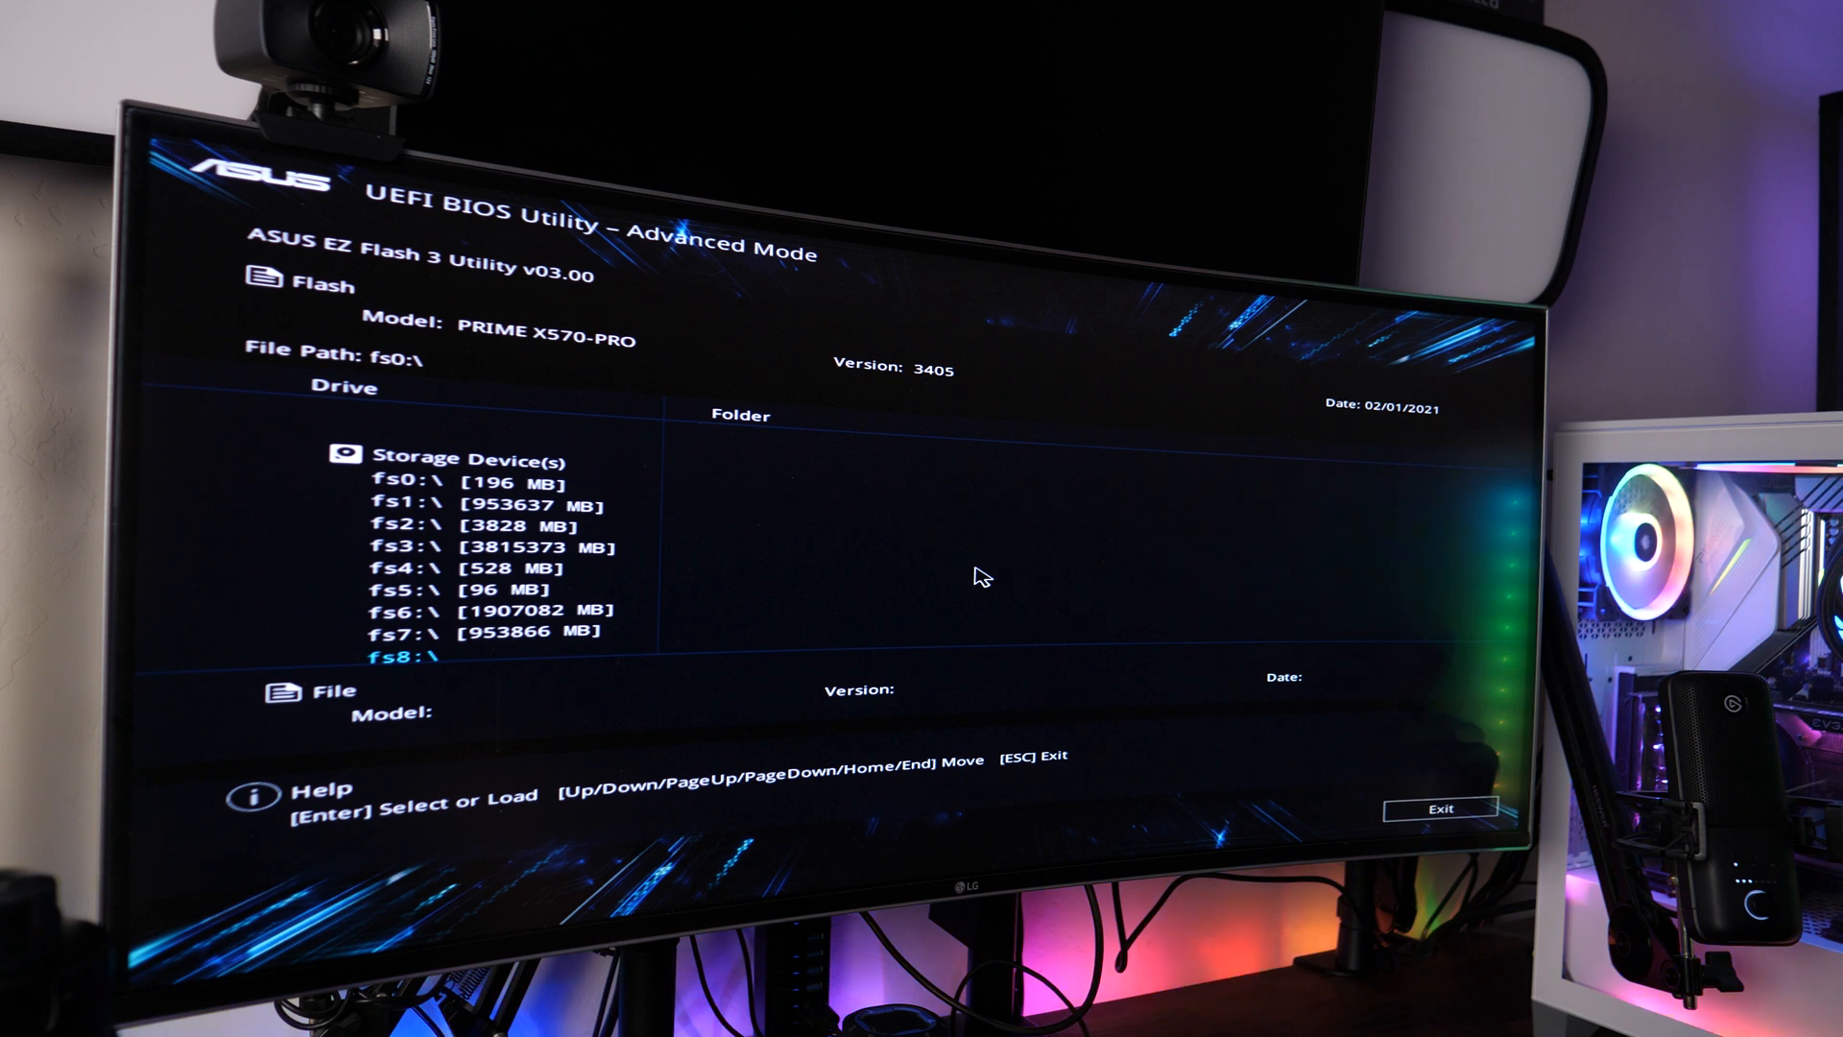
# Select USB drive fs2 in the EZ Flash 3 device list
pyautogui.press('Up')
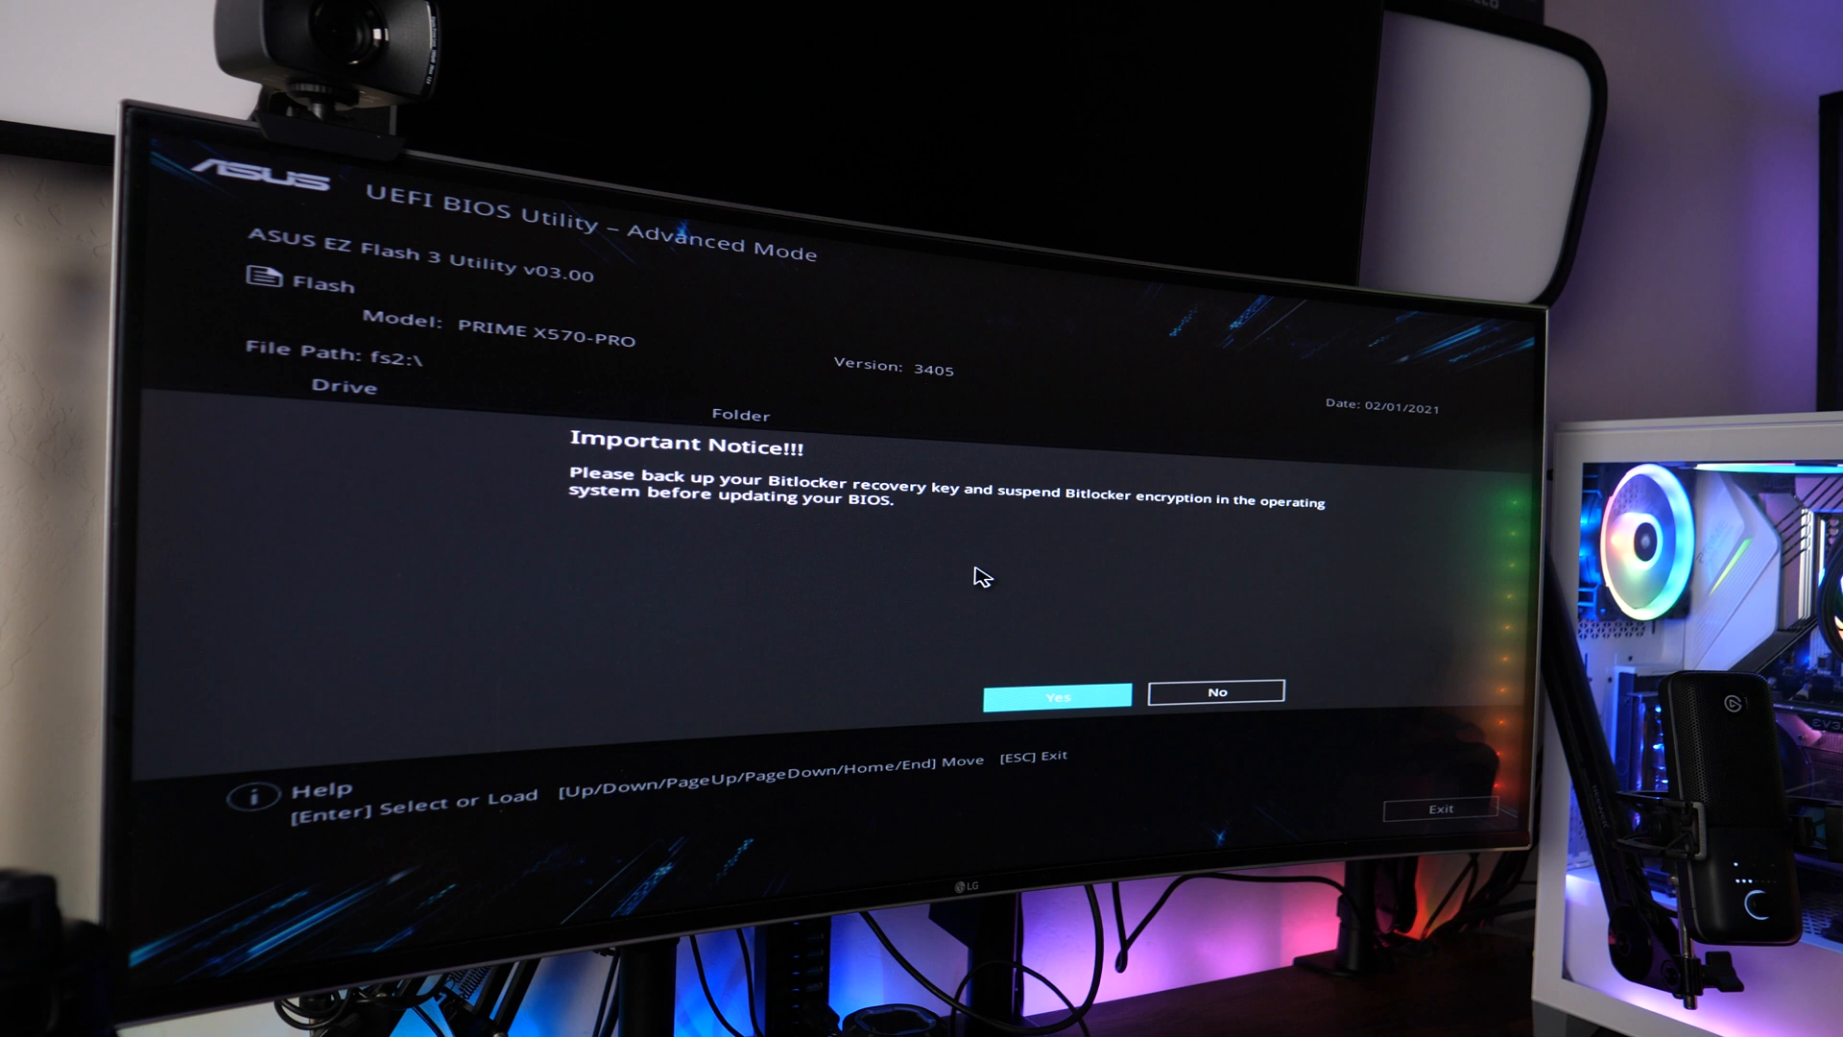
# Accept the BitLocker notice, read PX570PRO.CAP, and confirm flashing BIOS 4403
pyautogui.click(1057, 691)
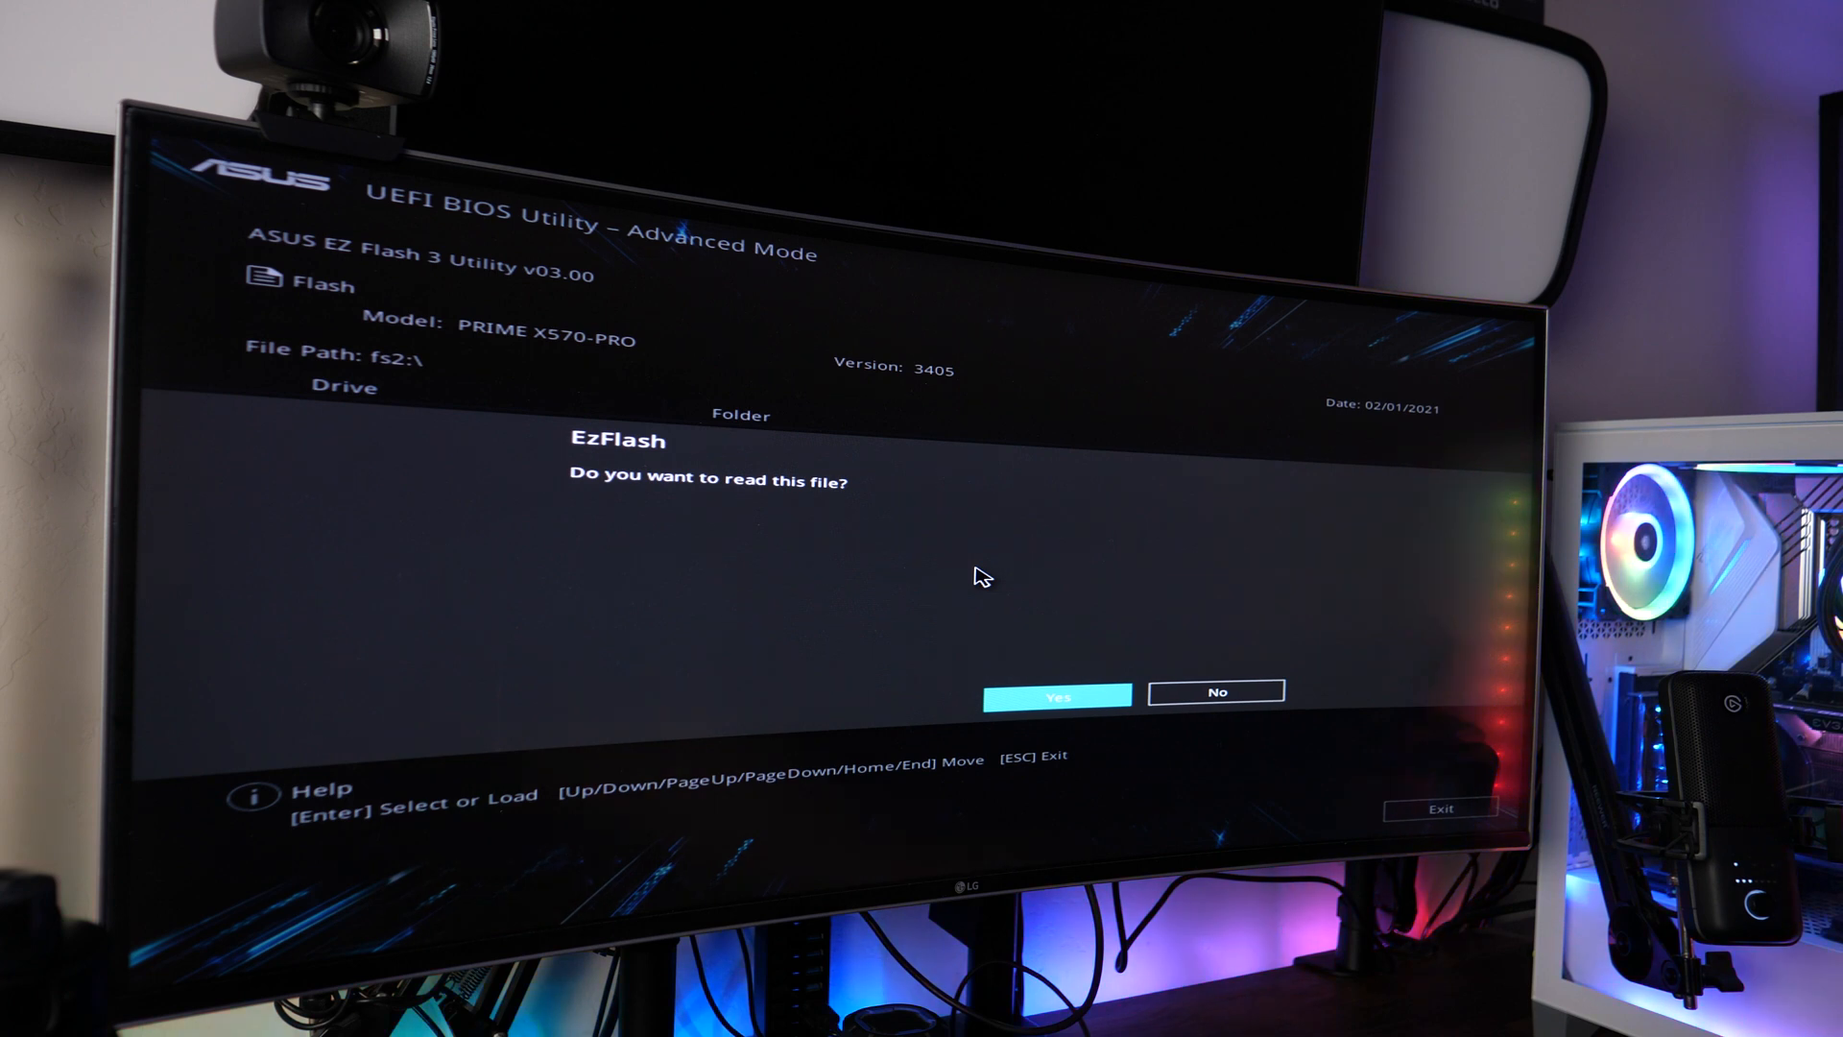
pyautogui.click(1056, 691)
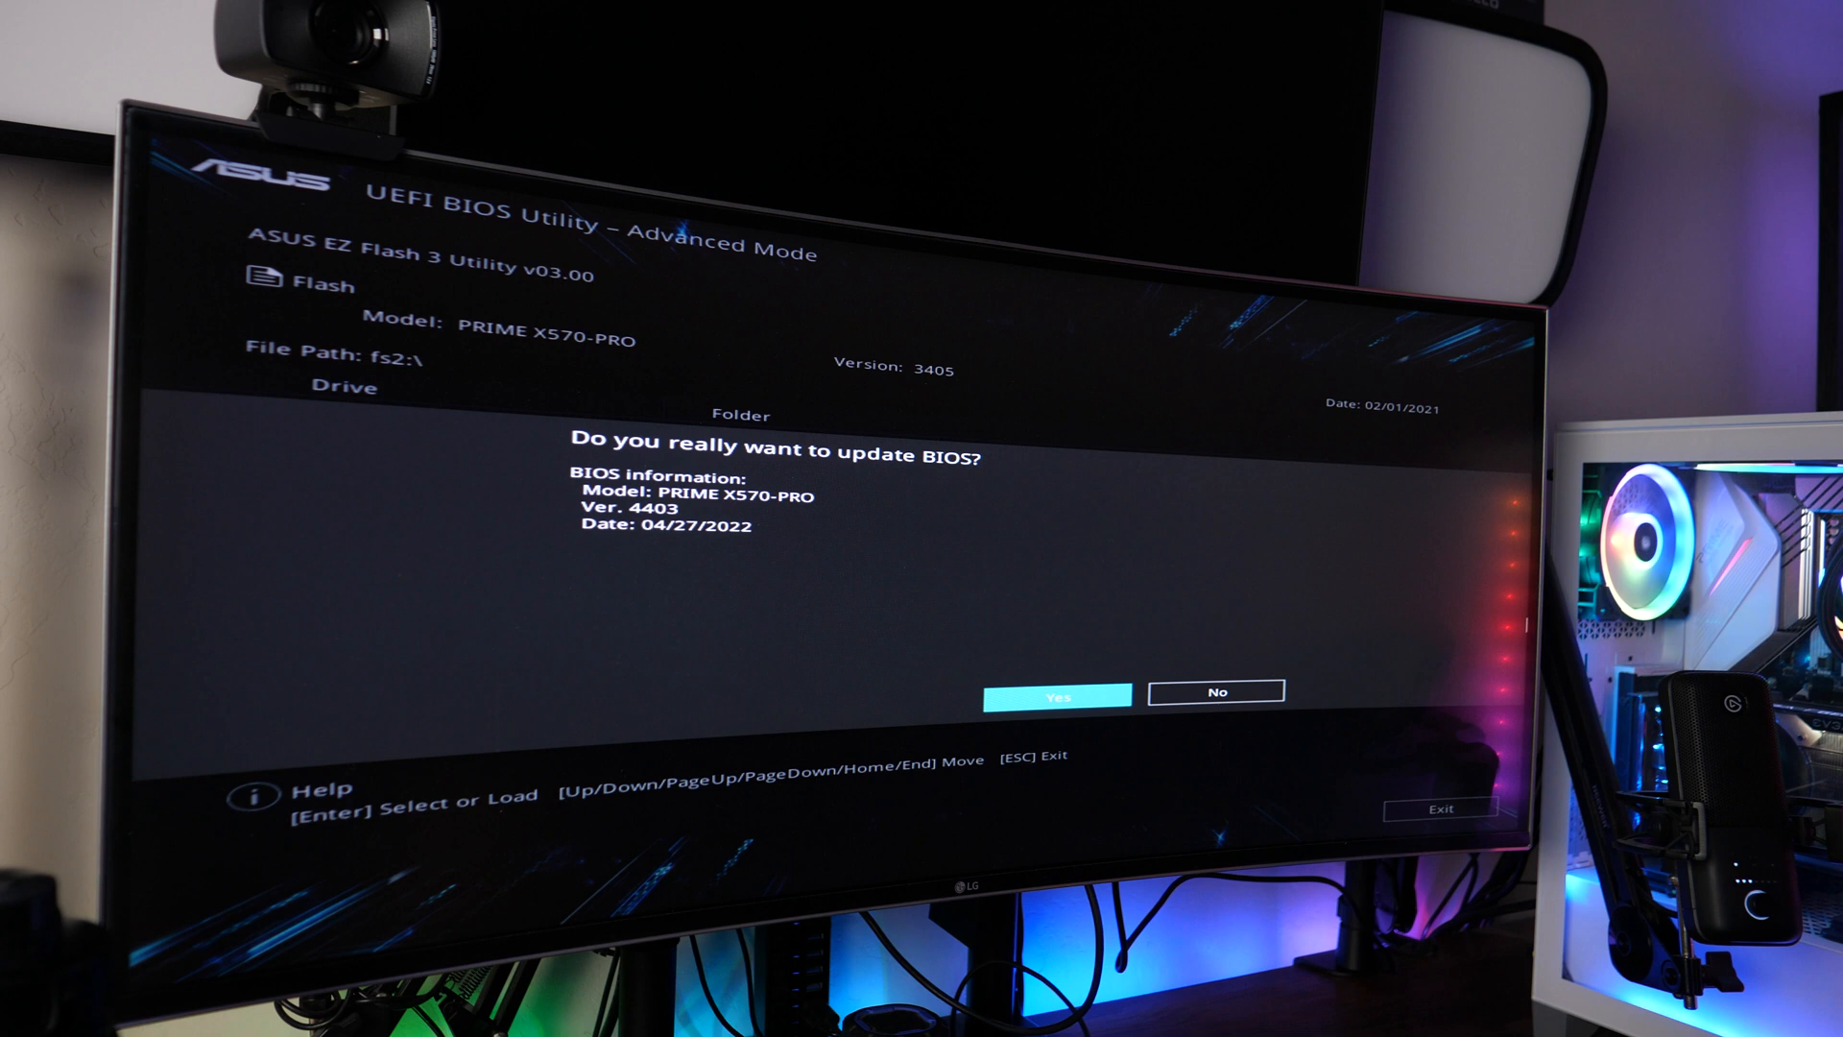
pyautogui.moveTo(1523, 634)
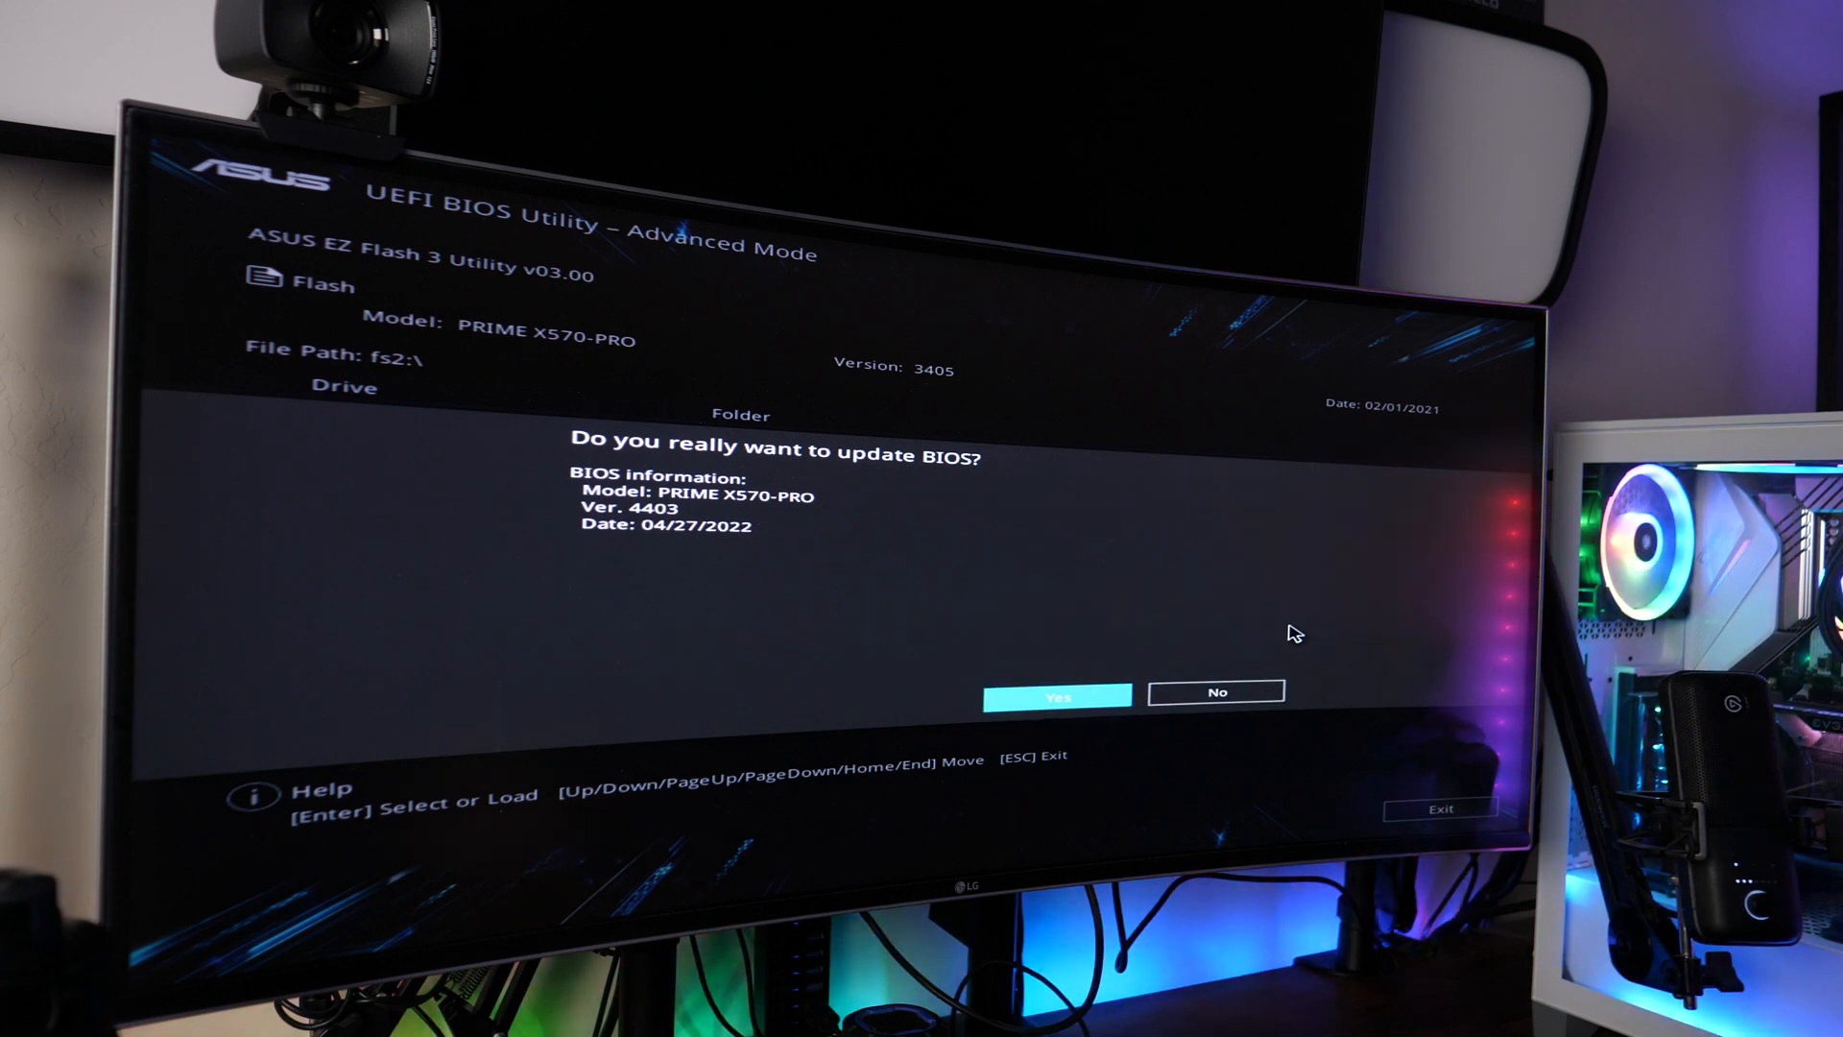
pyautogui.click(1056, 691)
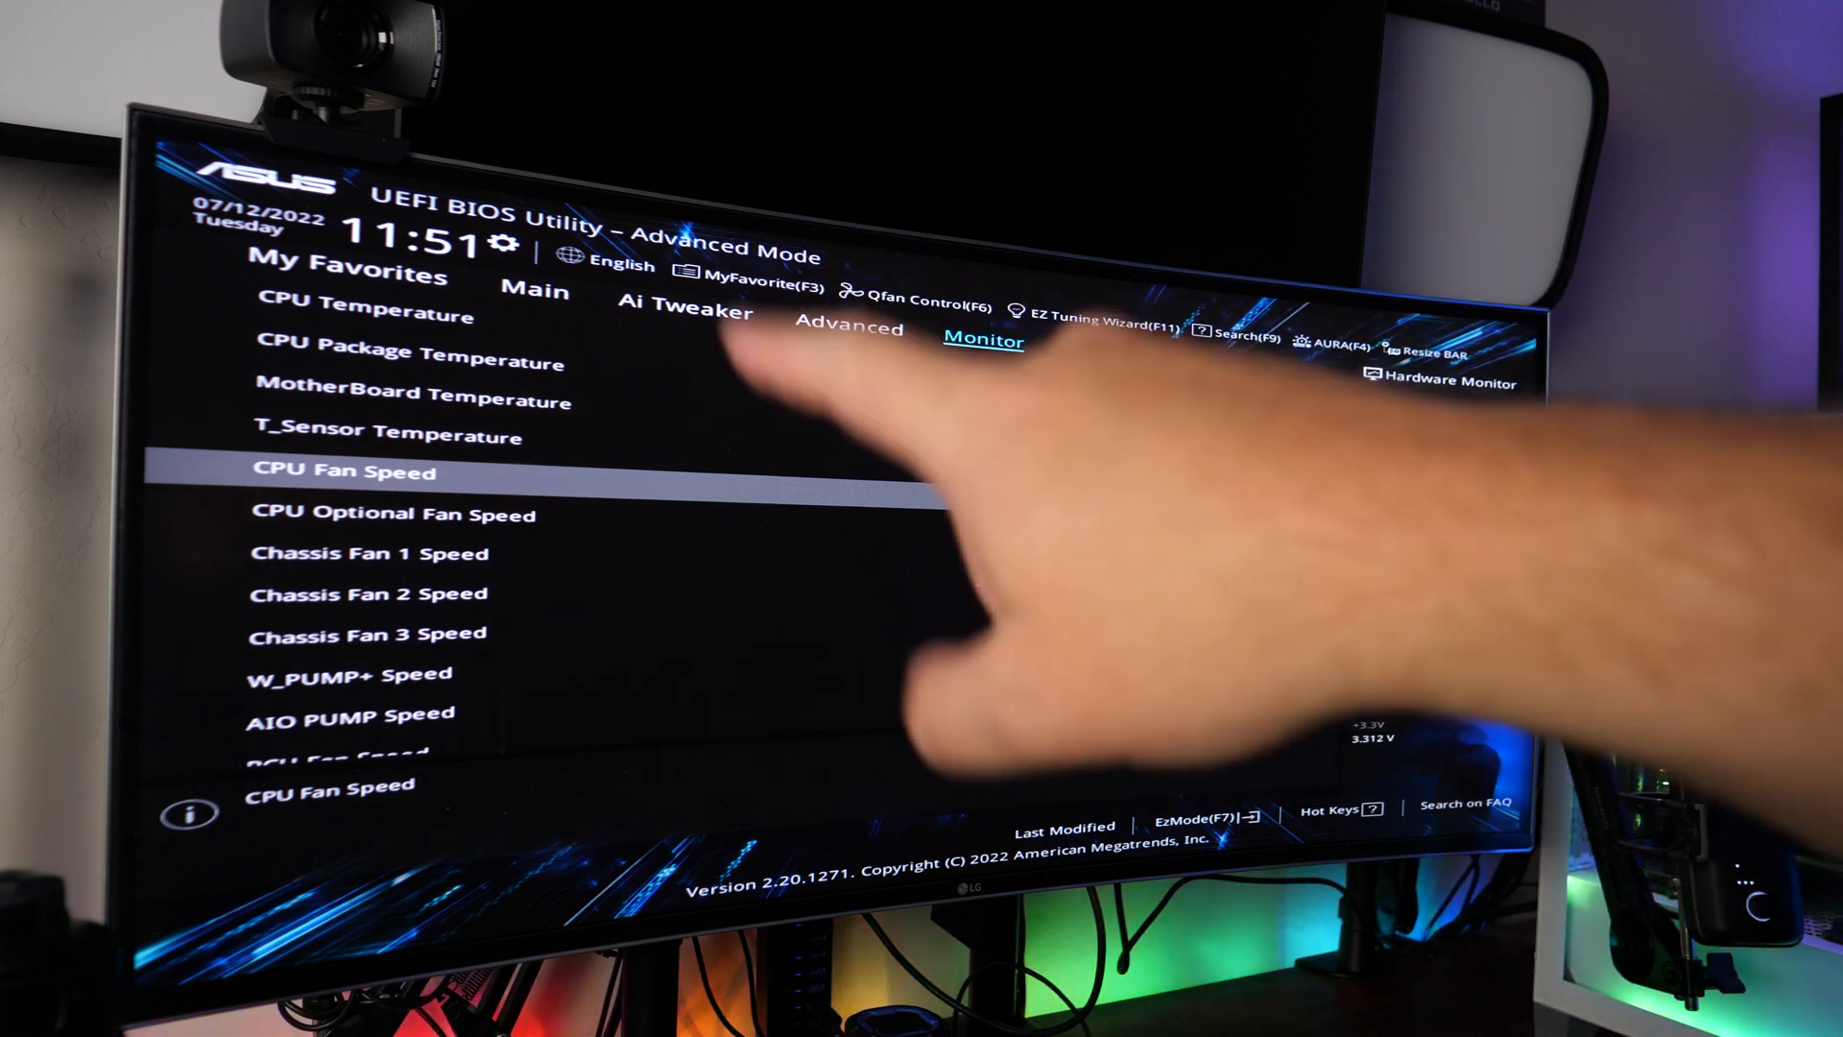
# Save & Reset out of setup, then sign in to the Windows desktop
pyautogui.click(983, 341)
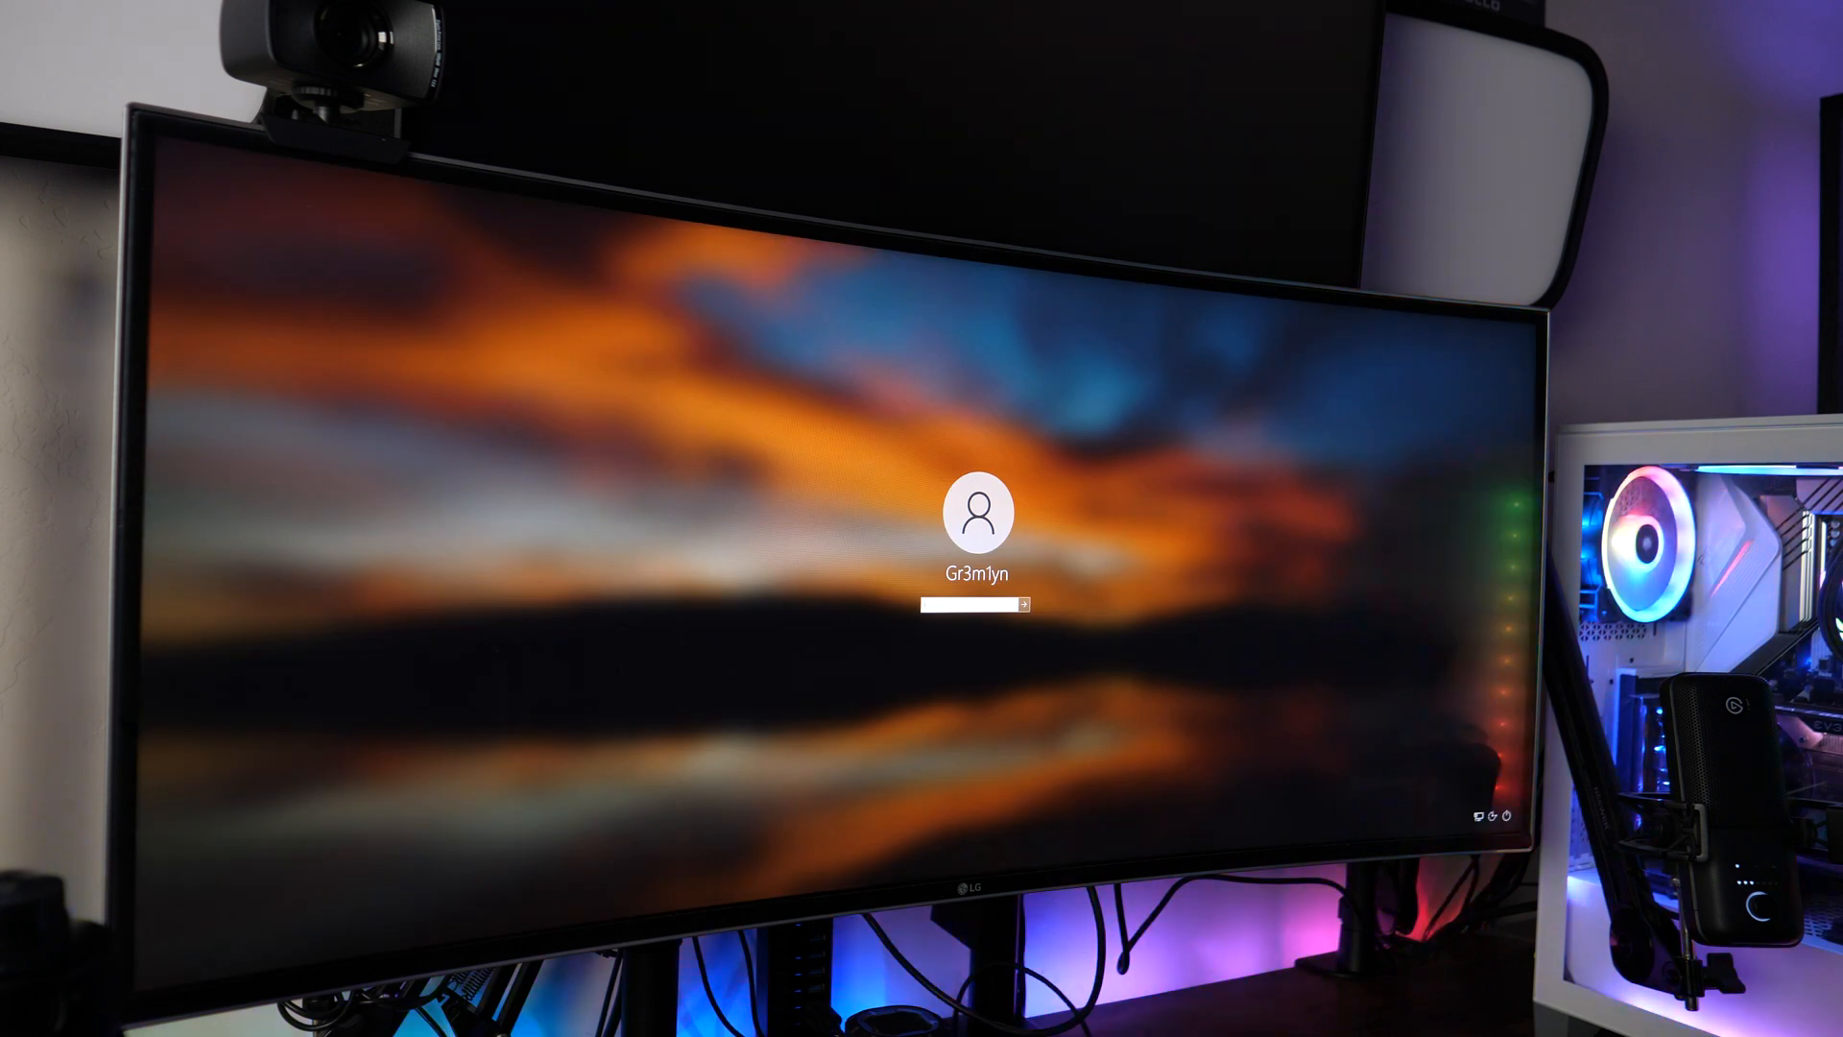
pyautogui.click(1033, 604)
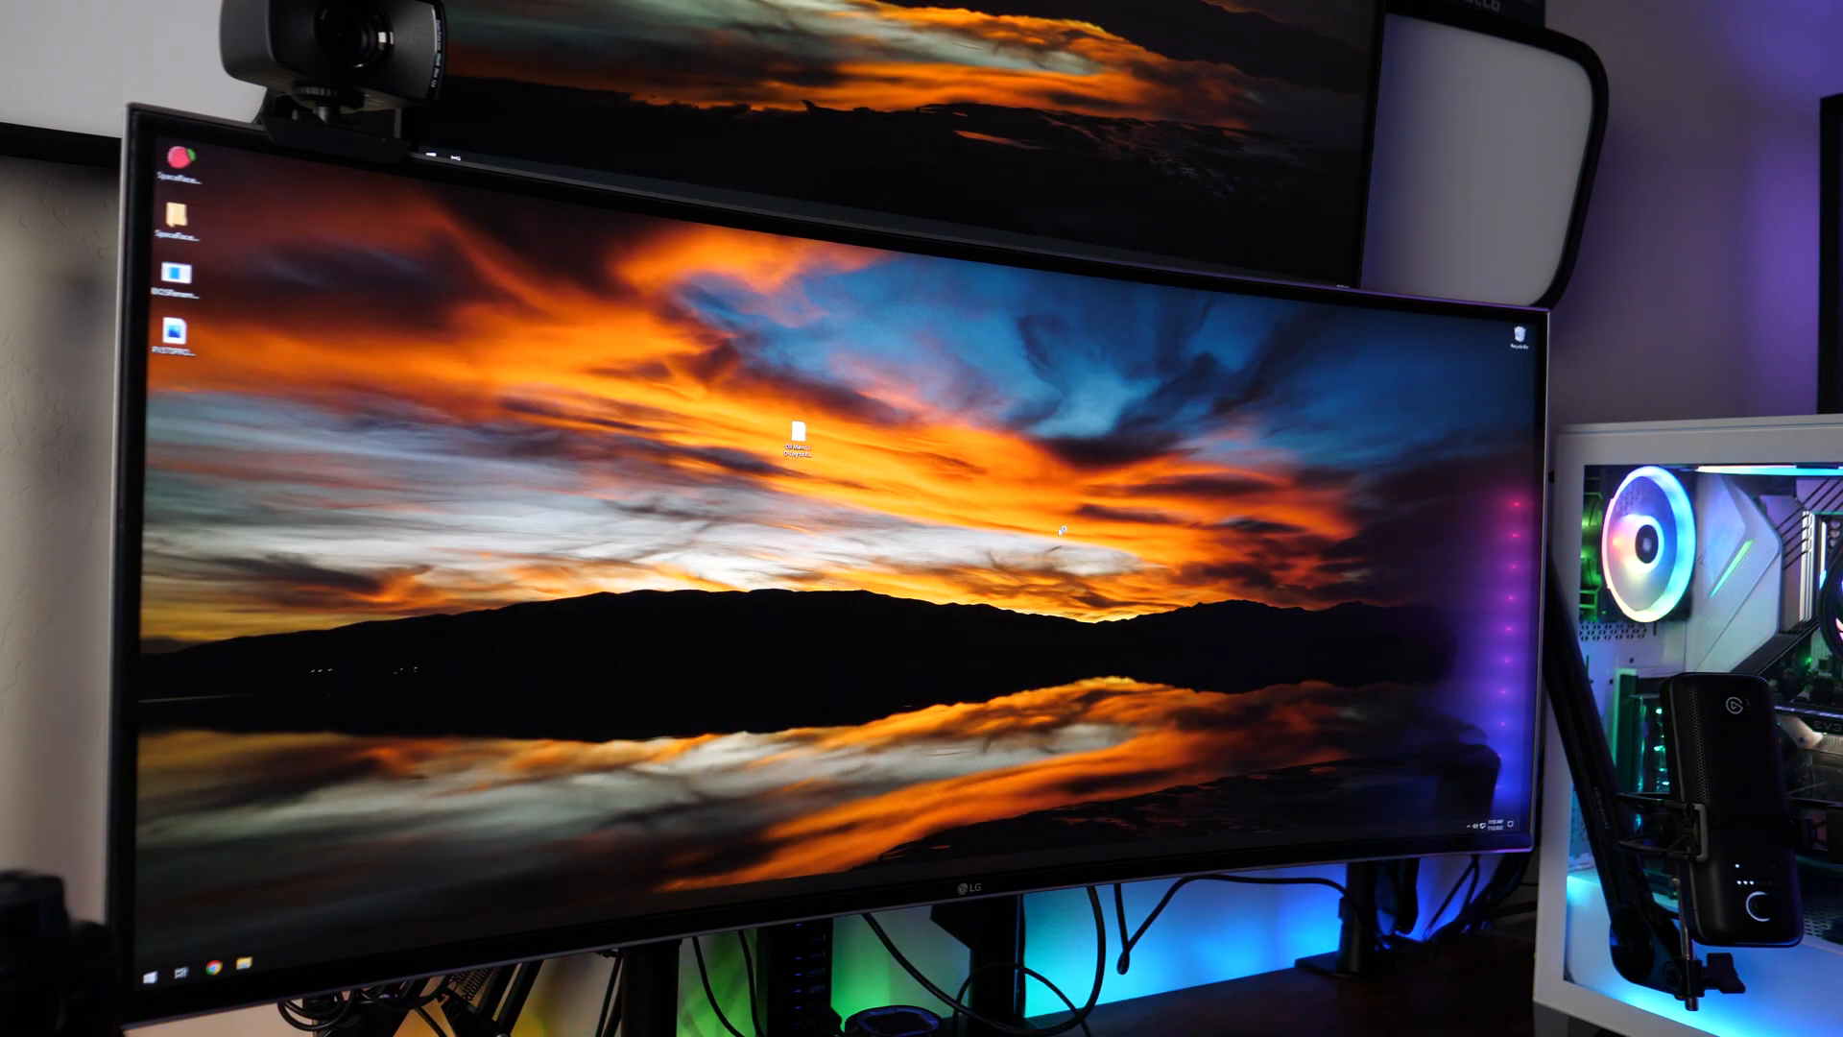